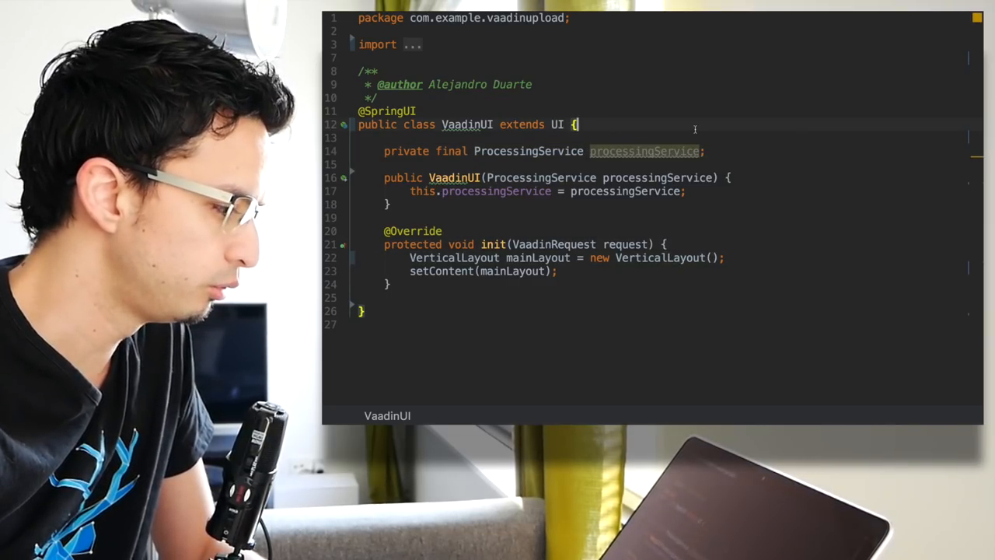
Declare 'private Upload upload;' and 'private ProgressBar progressBar;' above the ProcessingService field
text(private)
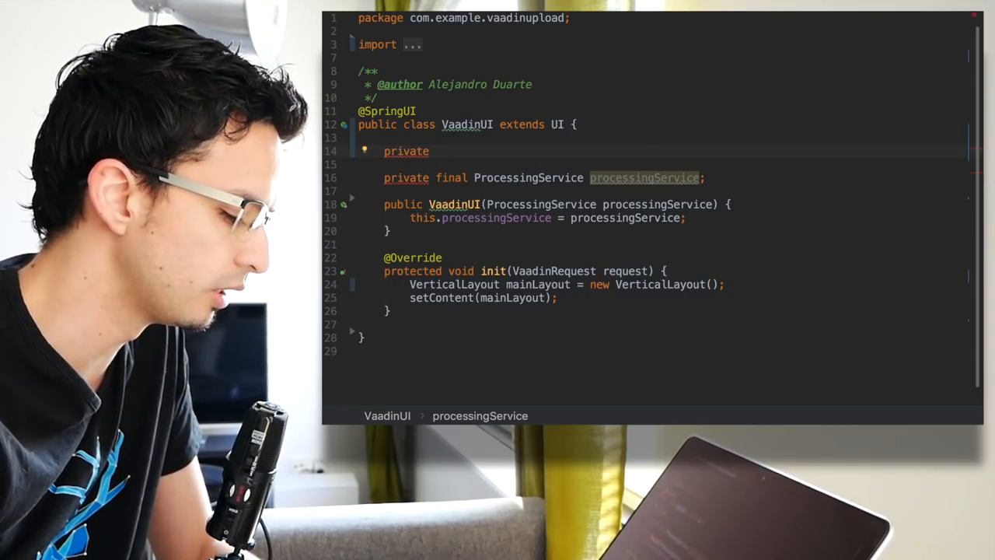
text(Upload upload;)
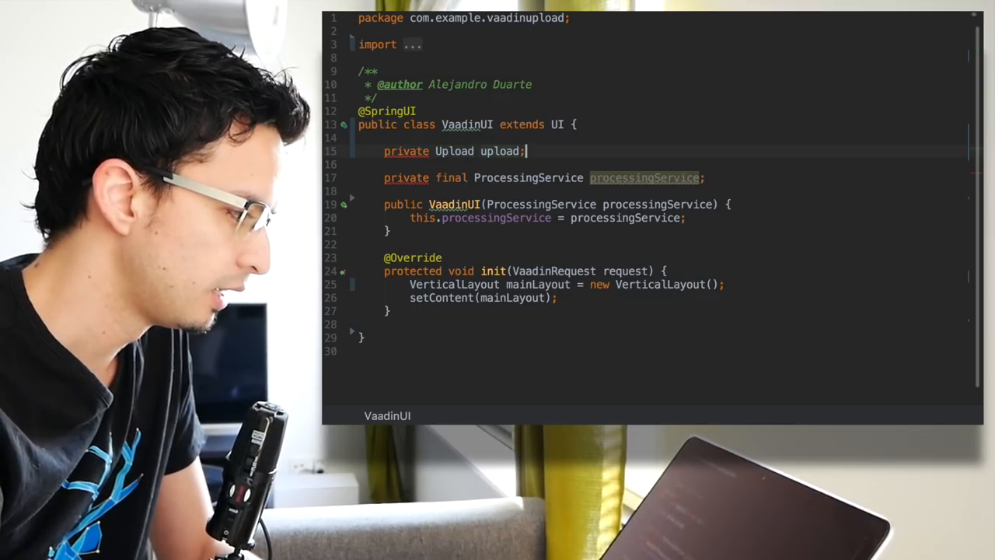
text(private)
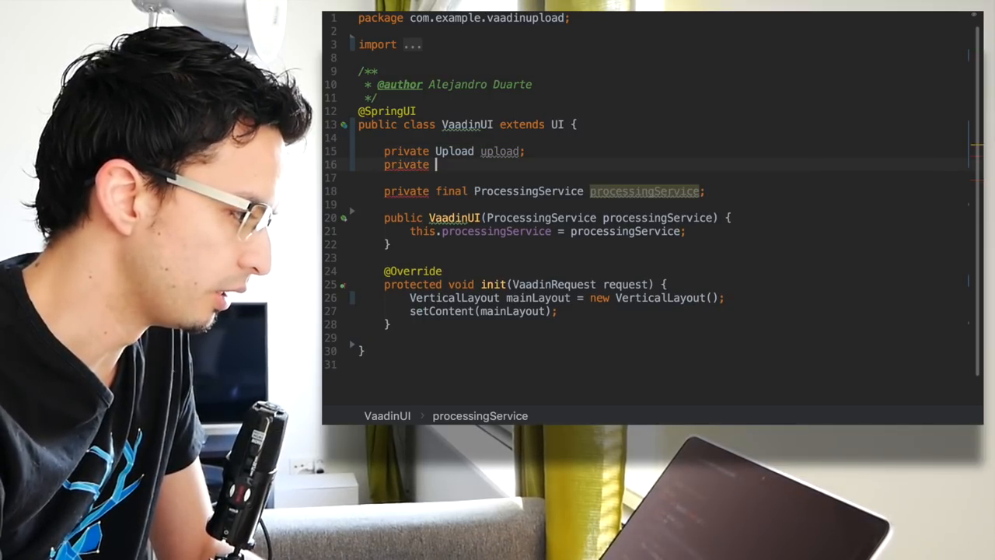
text(ProgressBar progressBar;)
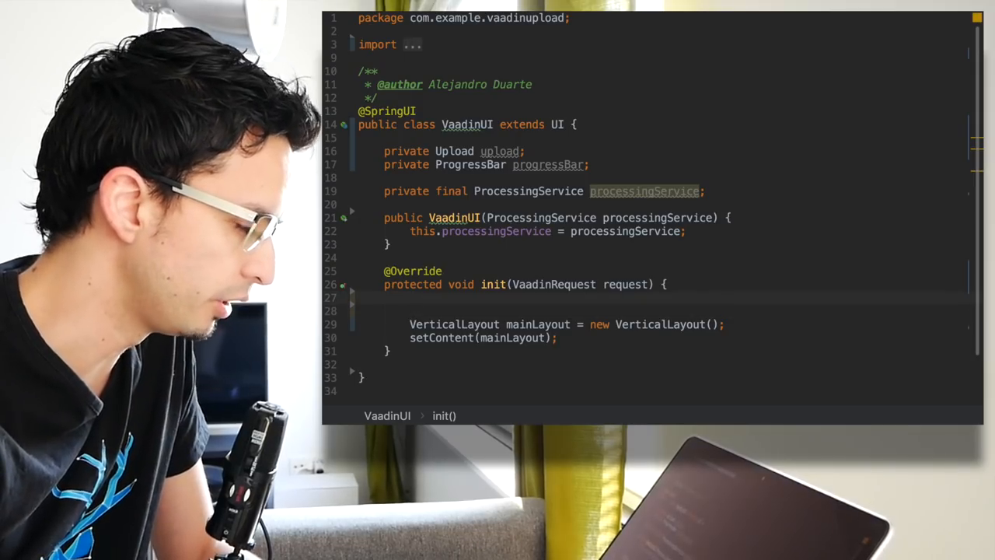
Write upload = new Upload("Upload a file", this); in init()
text(upload =)
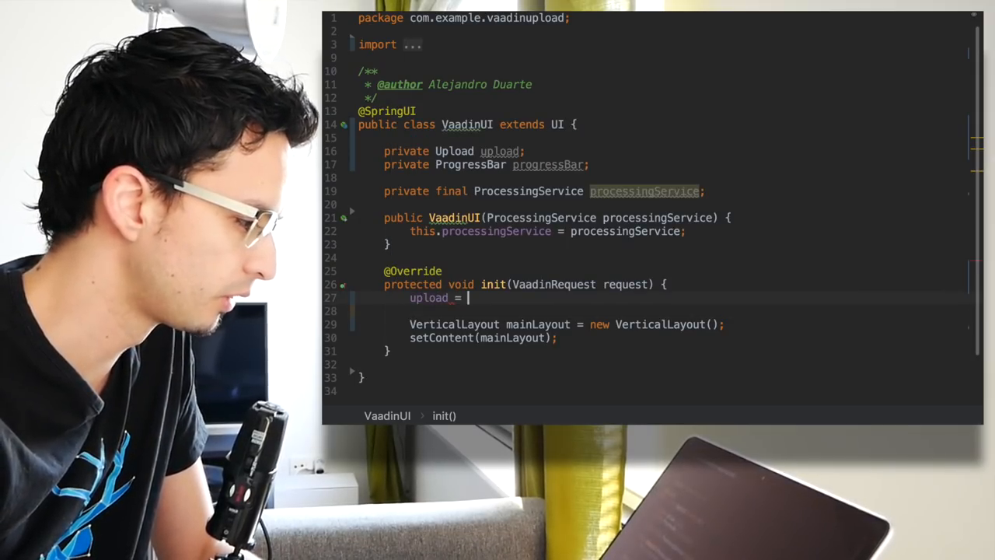
text(new Upload()
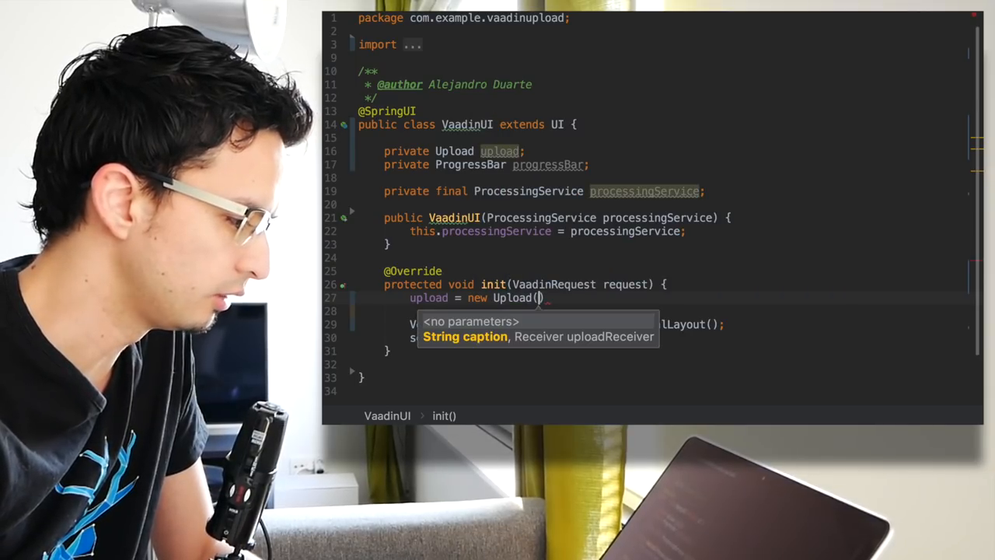
text(")
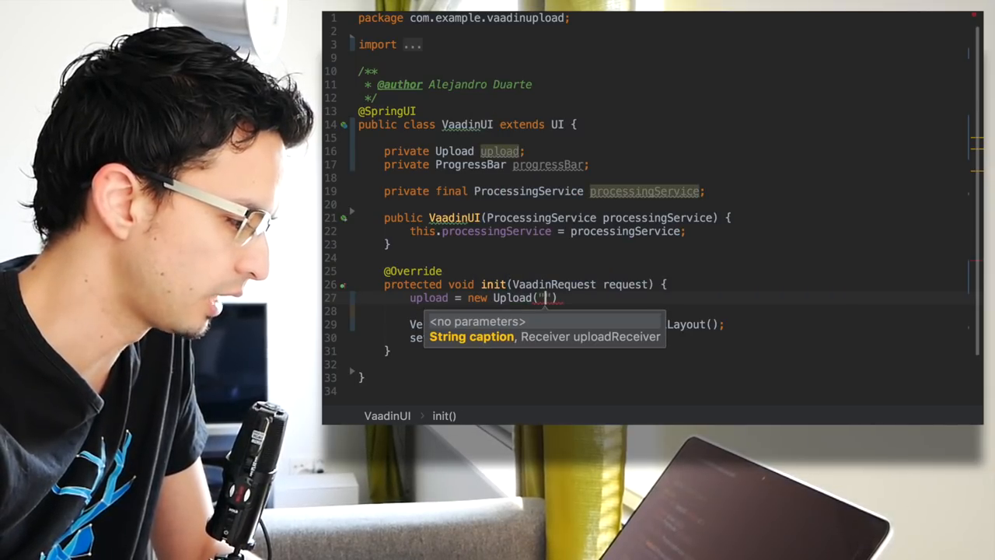
text(Upload a file)
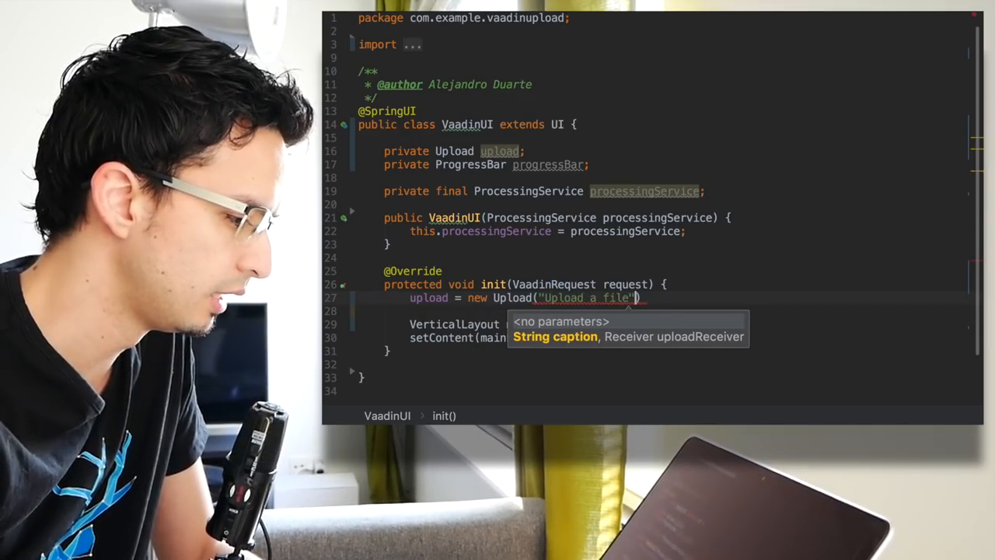
text(, this)
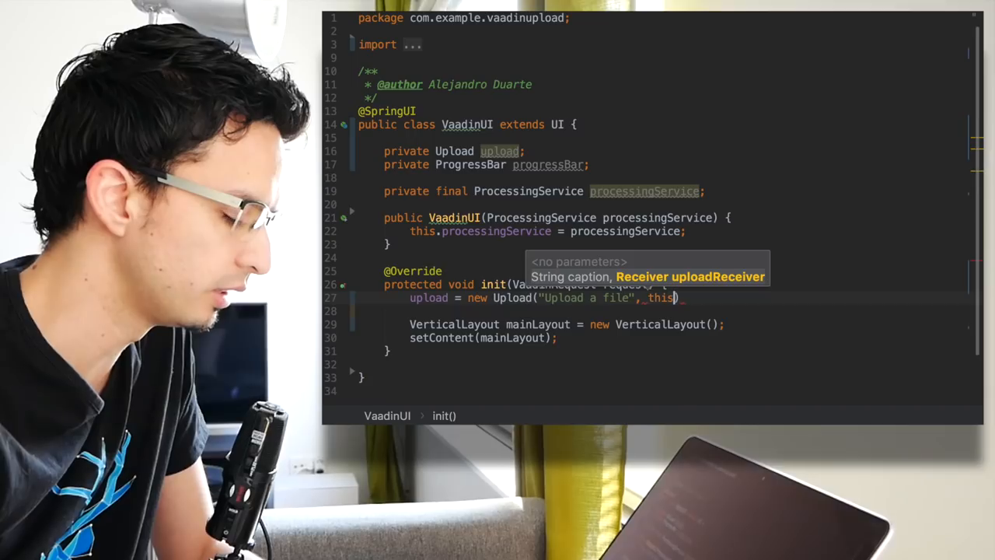
Make VaadinUI implement Upload.Receiver with a generated receiveUpload stub
key(Escape)
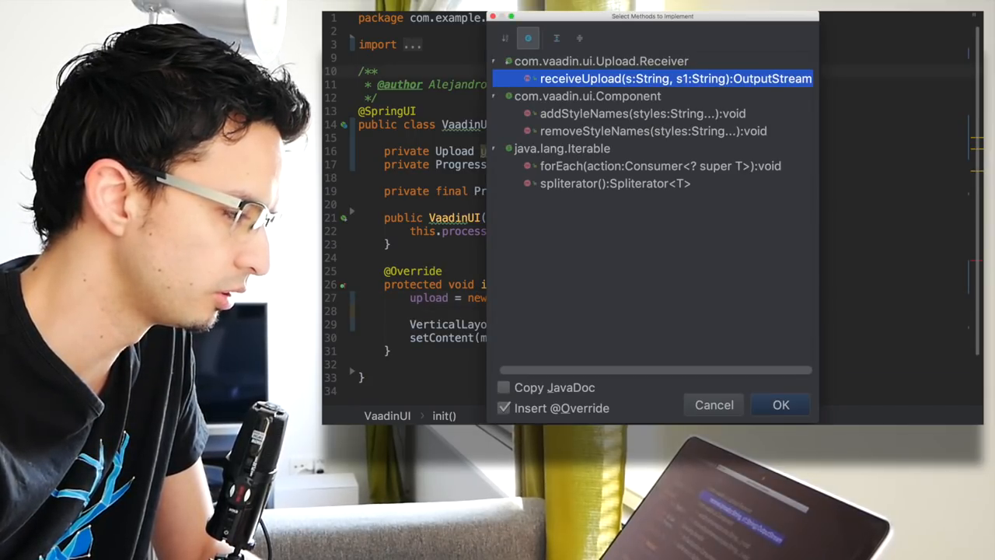
click(781, 404)
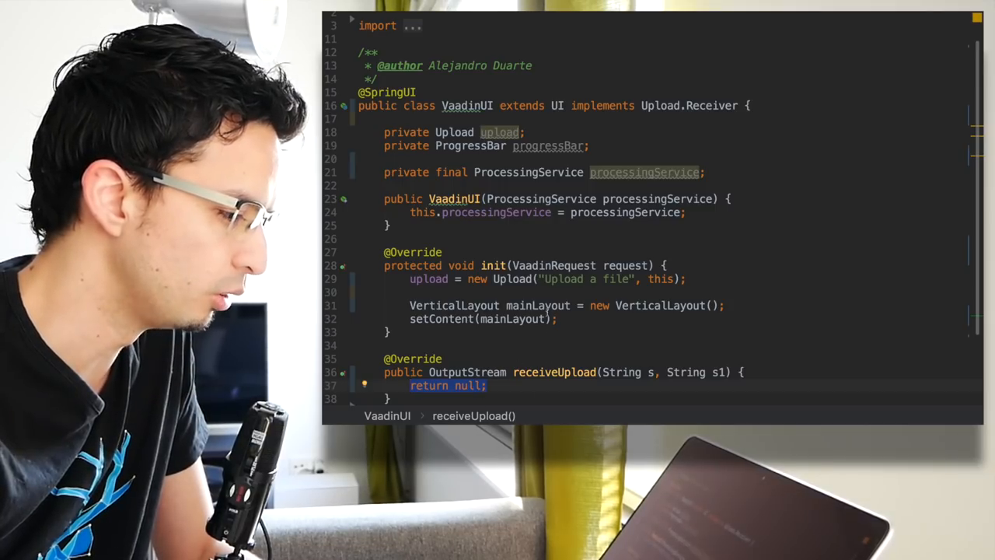
click(688, 278)
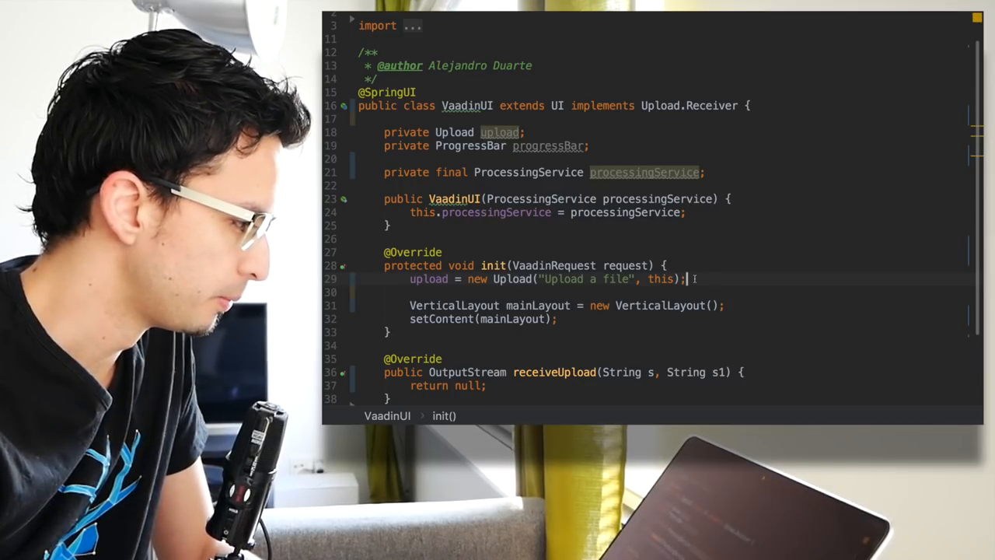
Create progressBar = new ProgressBar() in init() and set it invisible
text(progressBar = new)
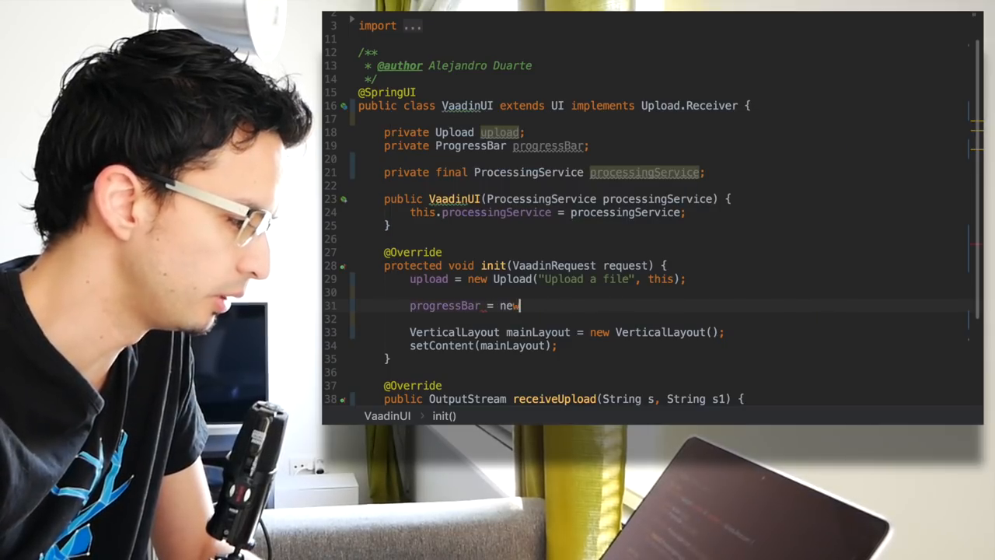
text(ProgressBar())
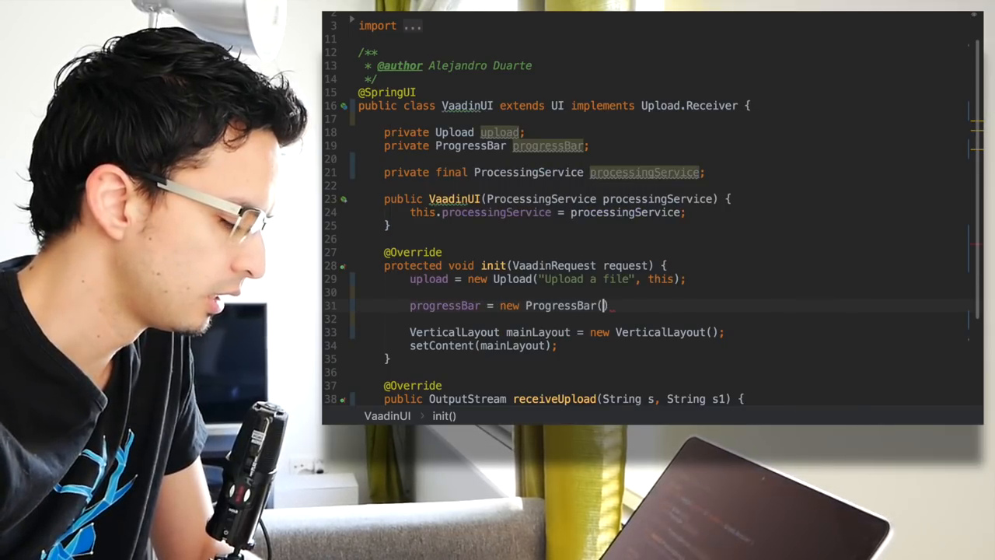
text(pri)
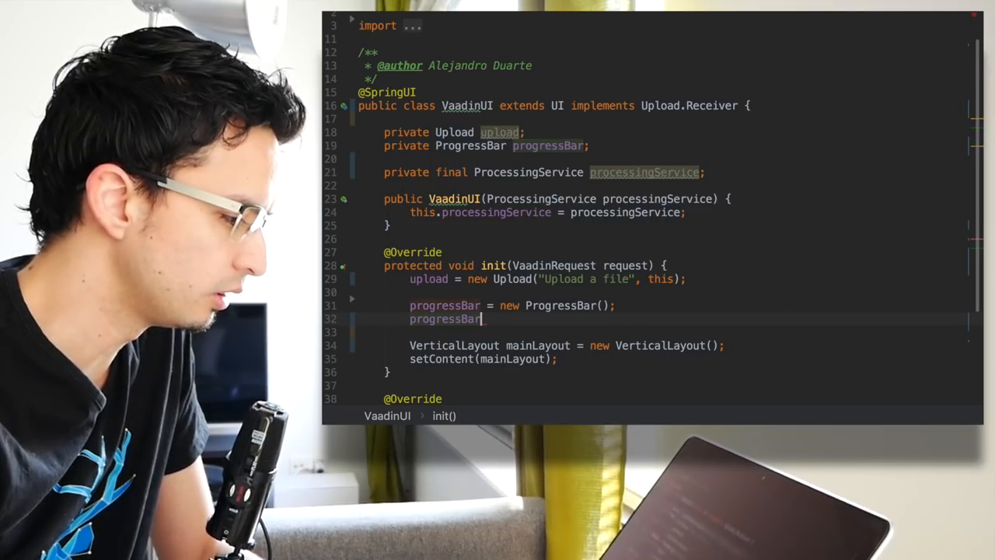
text(.setvi)
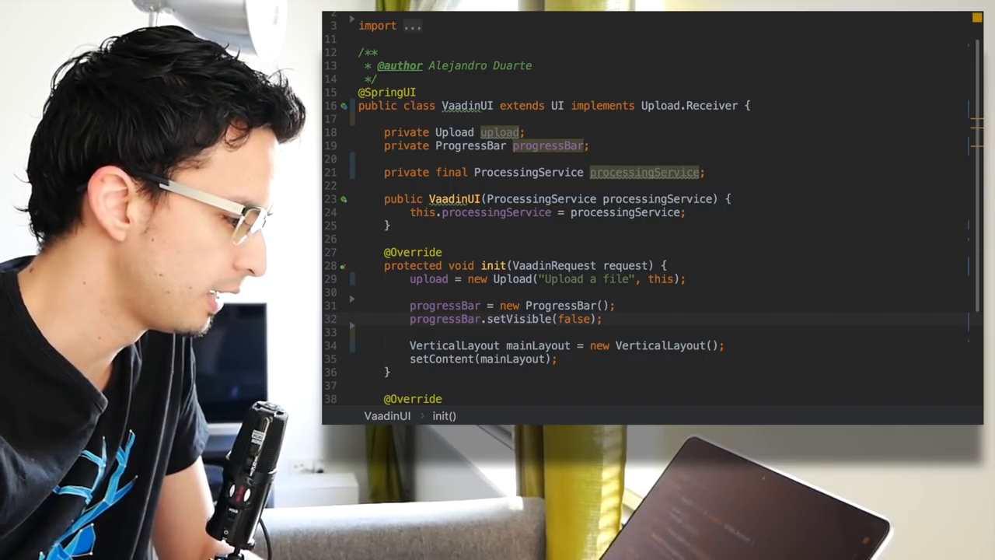
Make the progress bar indeterminate and caption it "Uploading..."
text(progressBar)
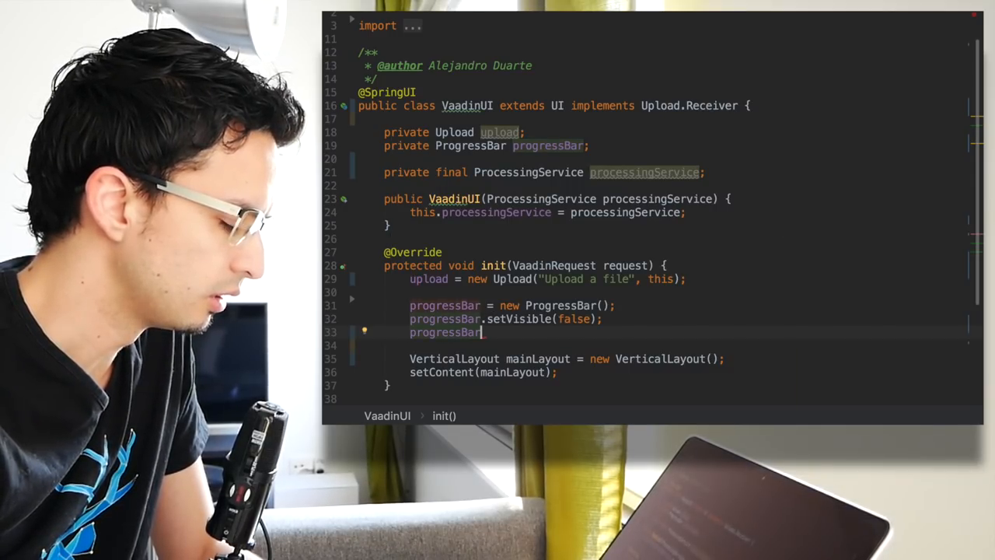
text(.)
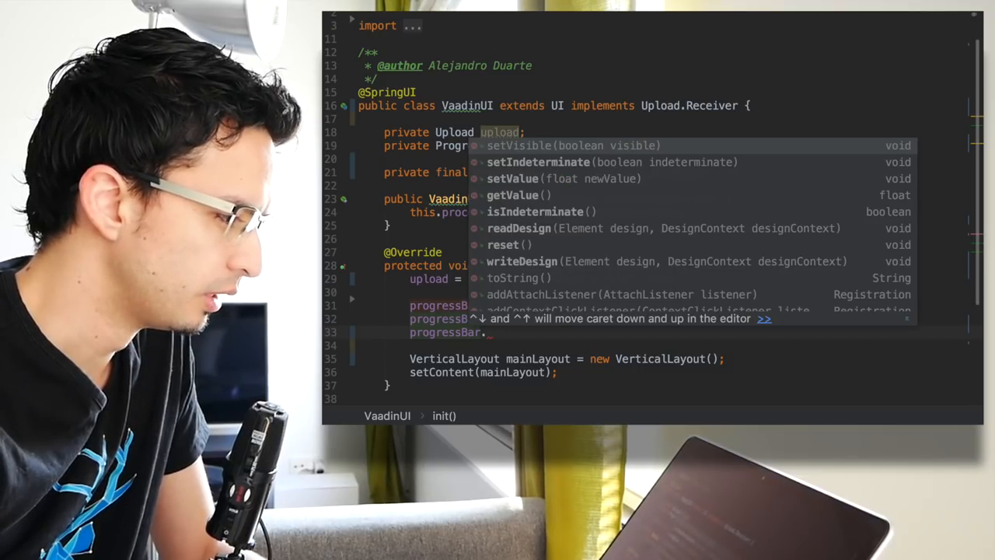
text(setIndeterminate();)
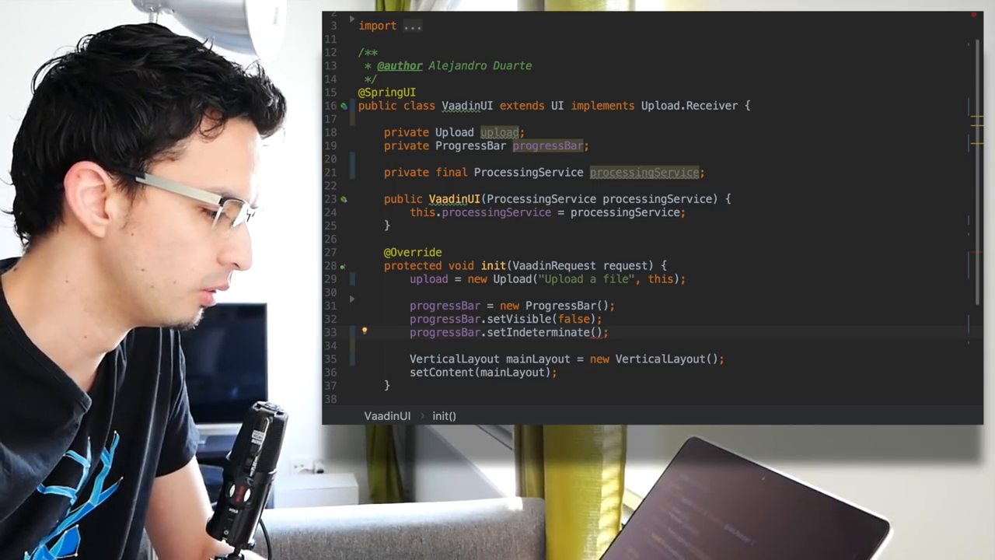
text(true)
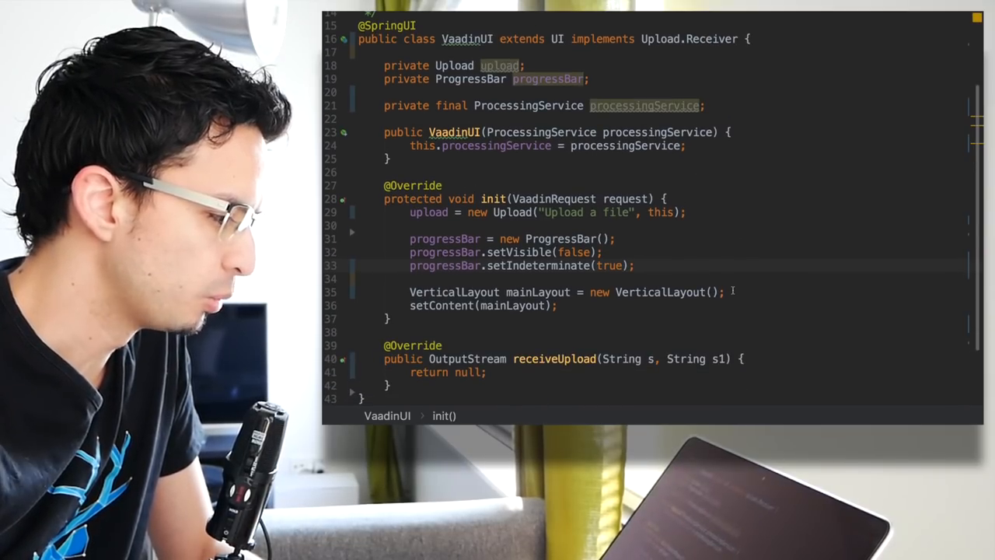
text(progressBar)
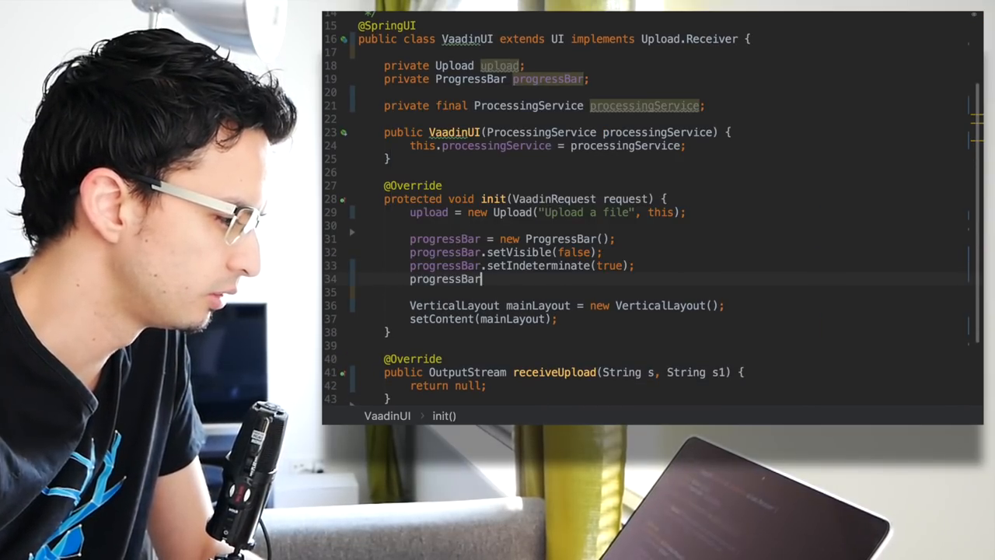
text(.setCaption();)
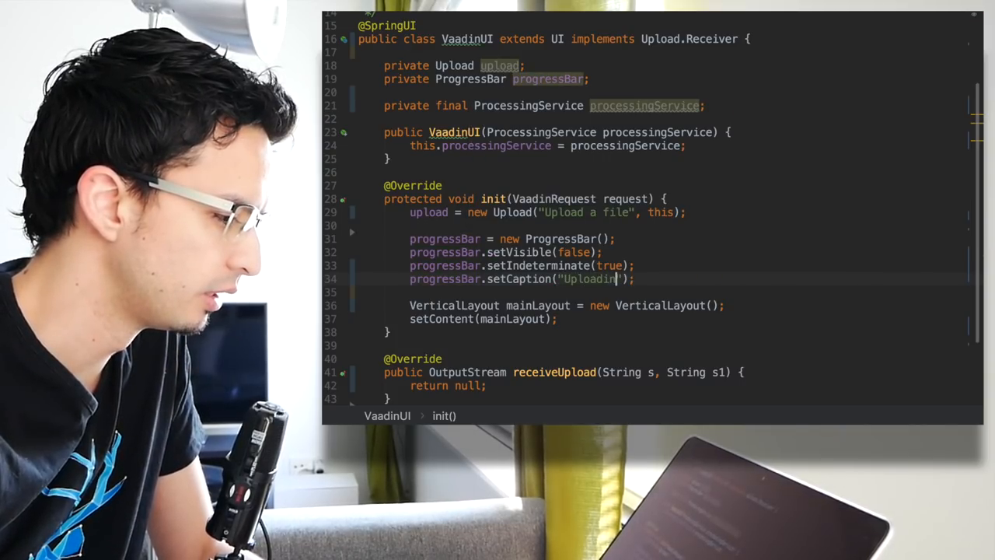
text(...)
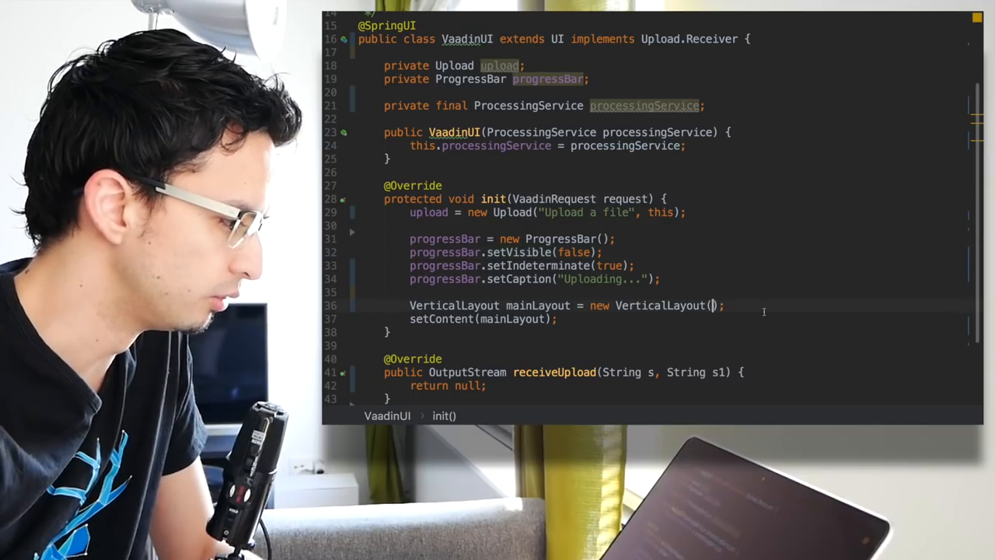
Build the main layout as new VerticalLayout(upload, progressBar)
text(upload,)
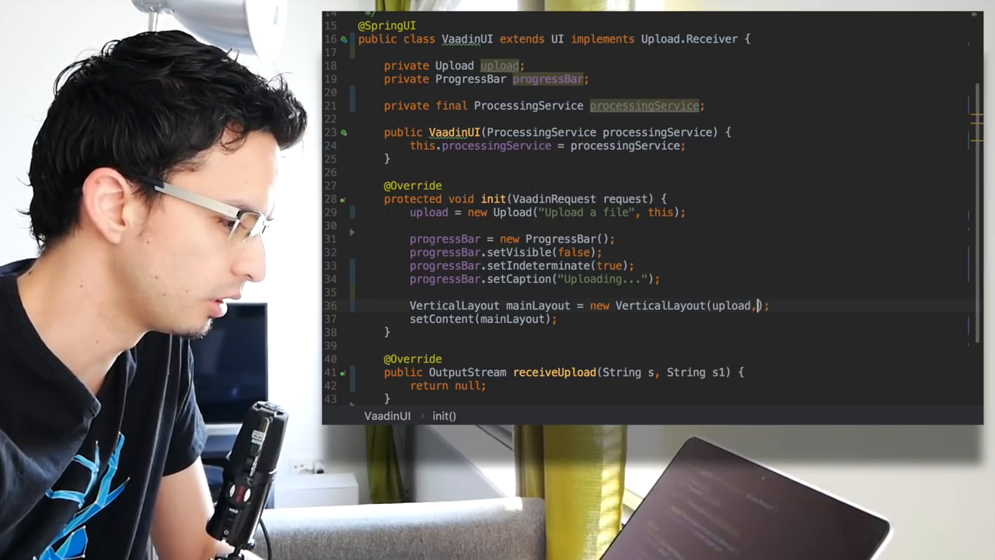
text(progressBar)
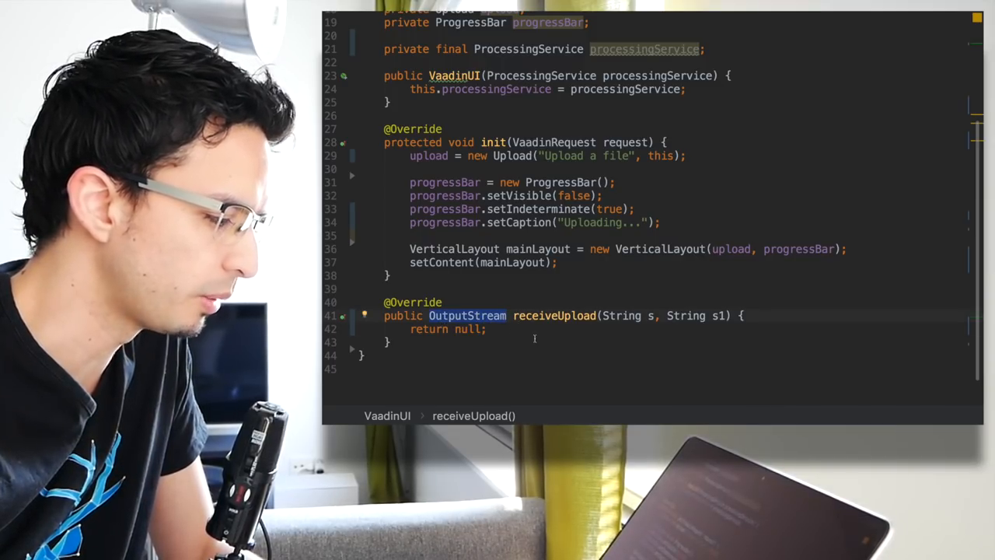
scroll(up, 3)
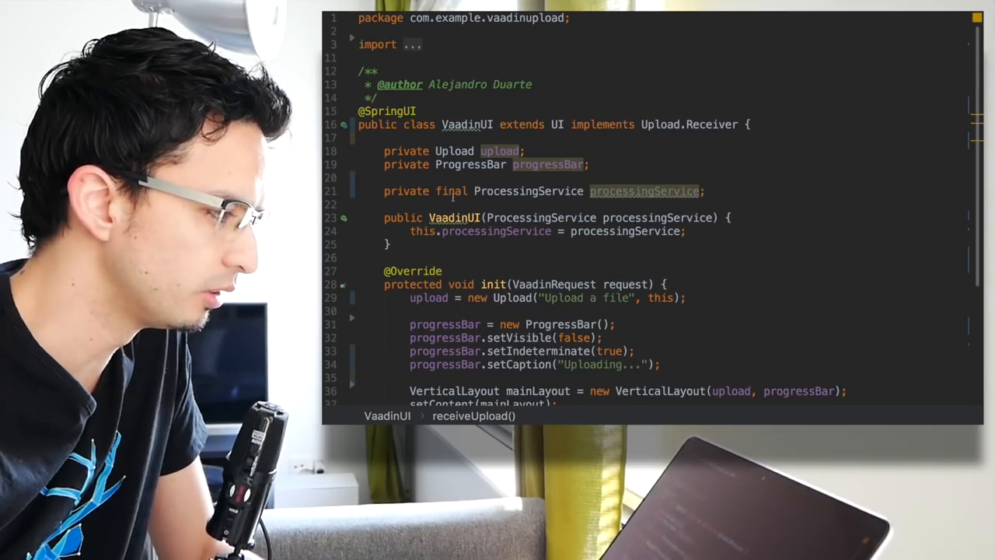
scroll(down, 3)
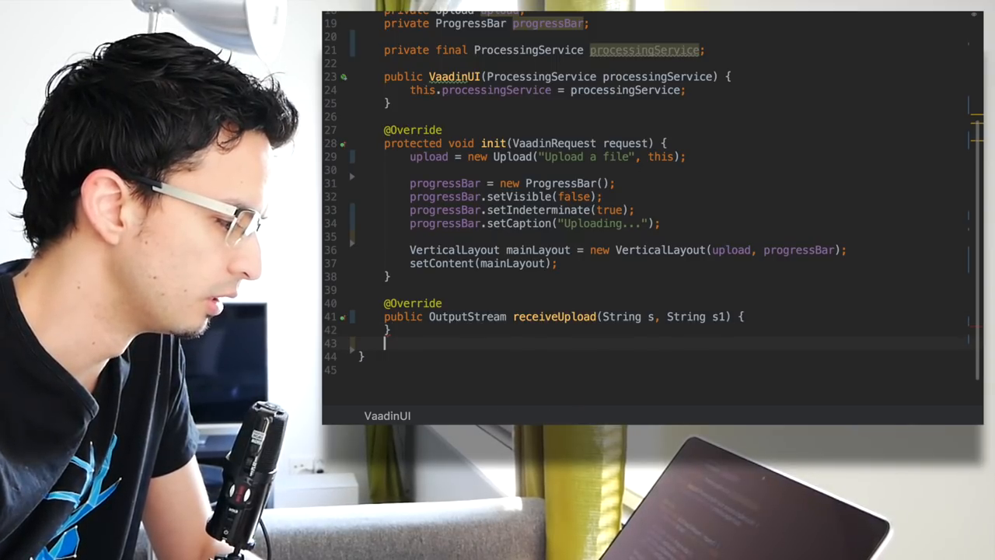
text(new)
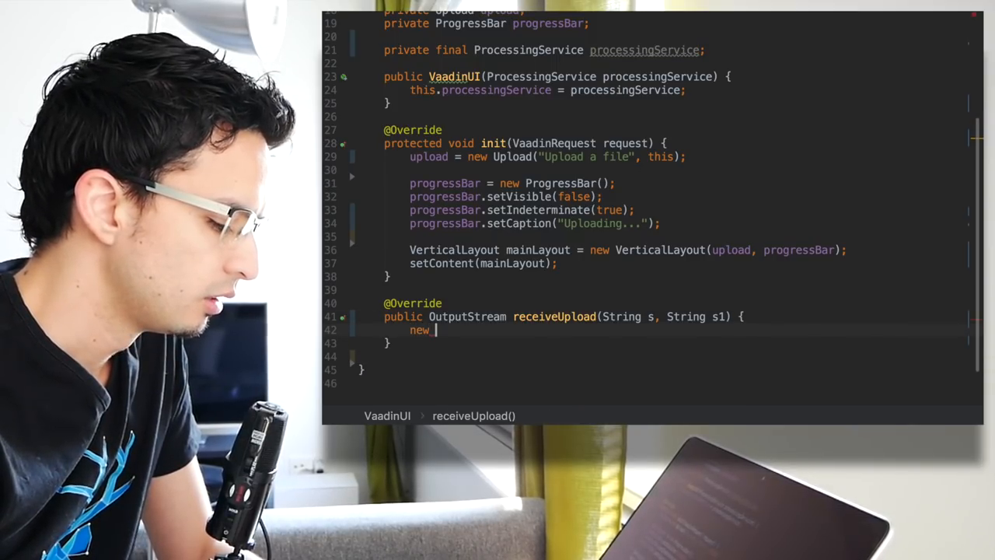
text(Fasta)
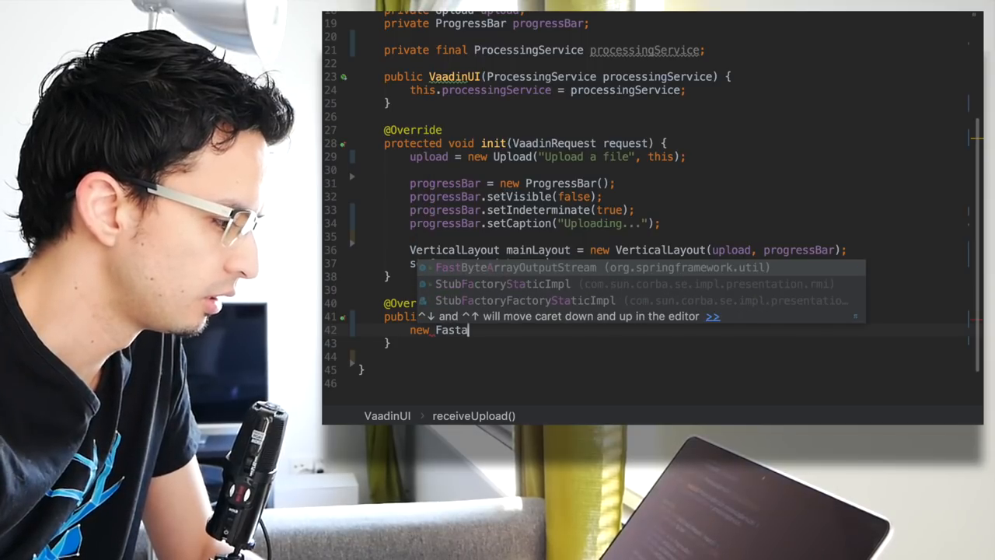
text(by)
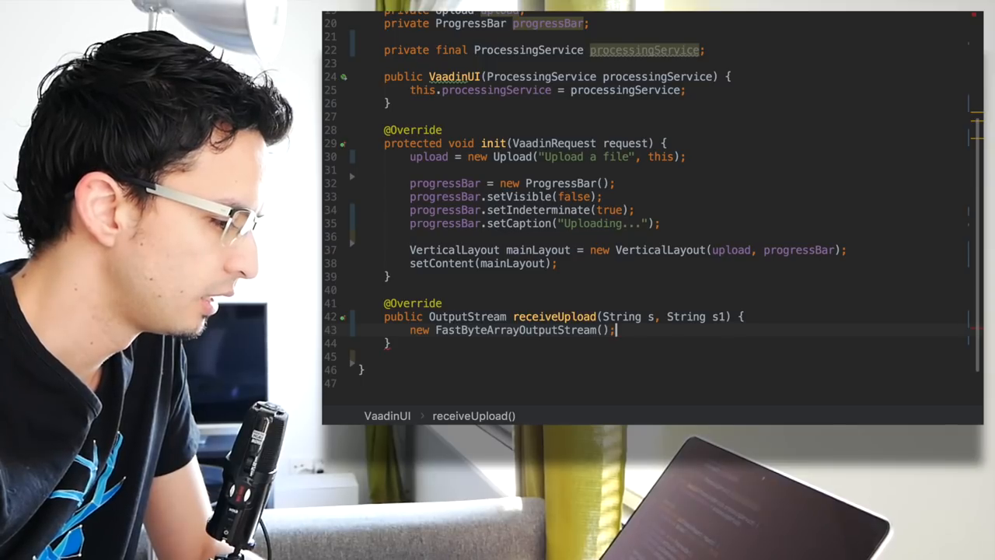
text(fastByteArrayOutputStream)
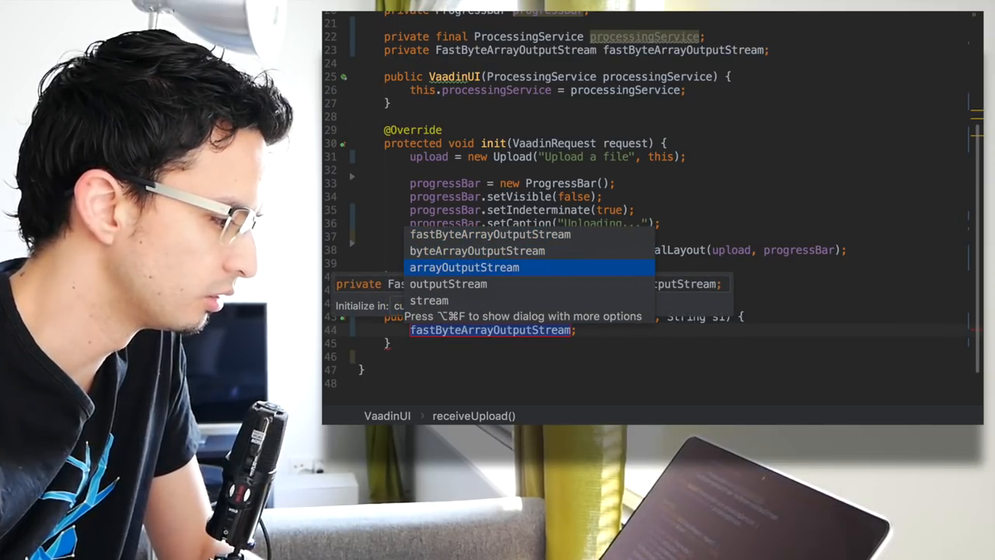
click(448, 283)
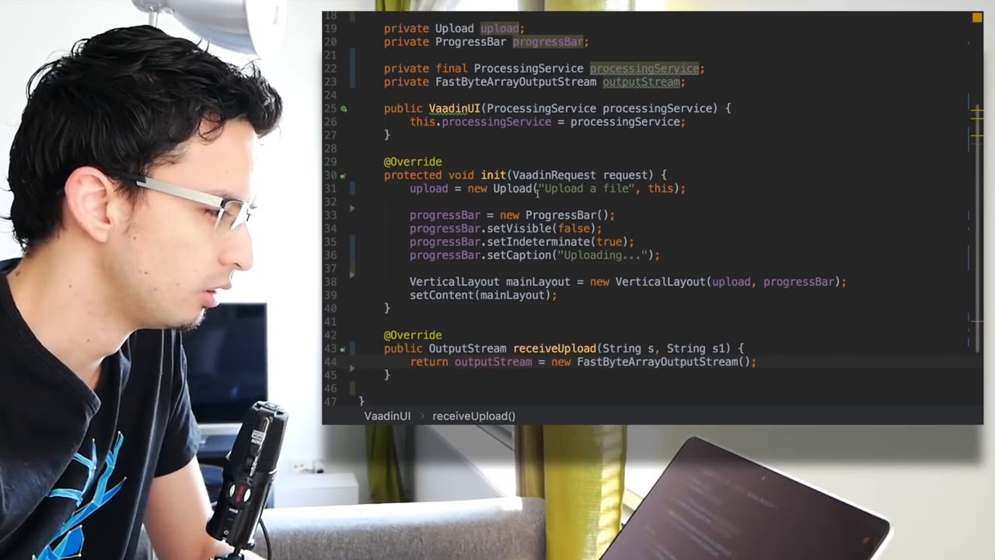
scroll(up, 3)
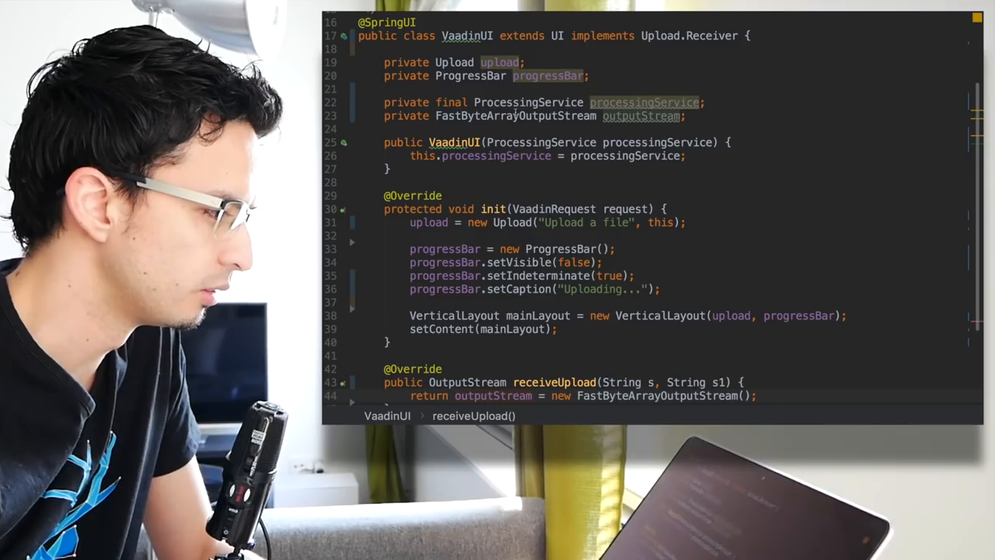
click(637, 116)
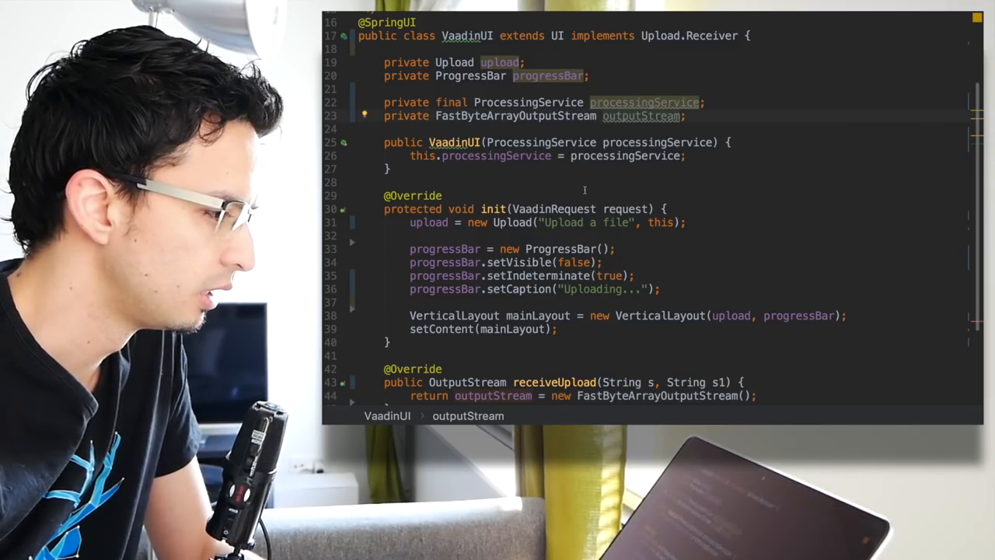
scroll(down, 3)
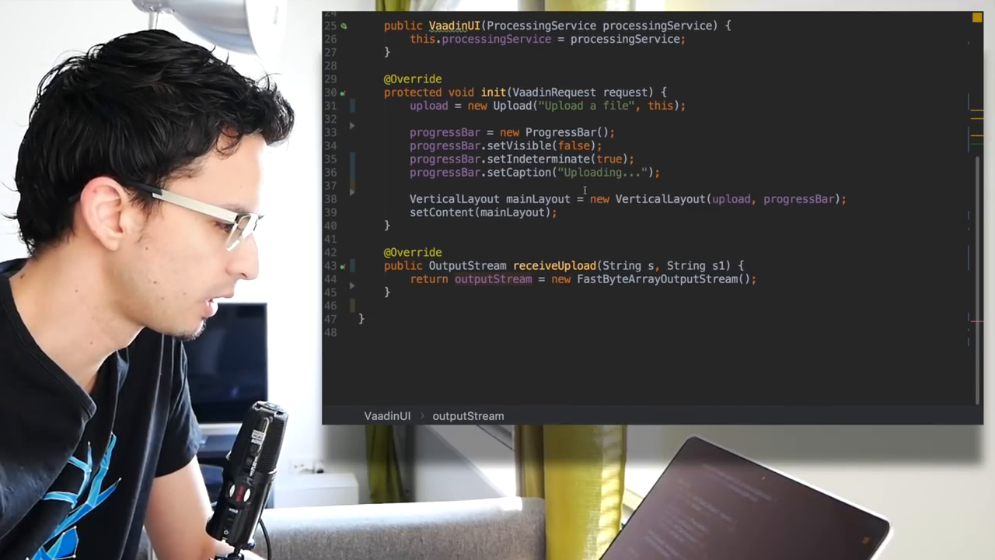
scroll(up, 3)
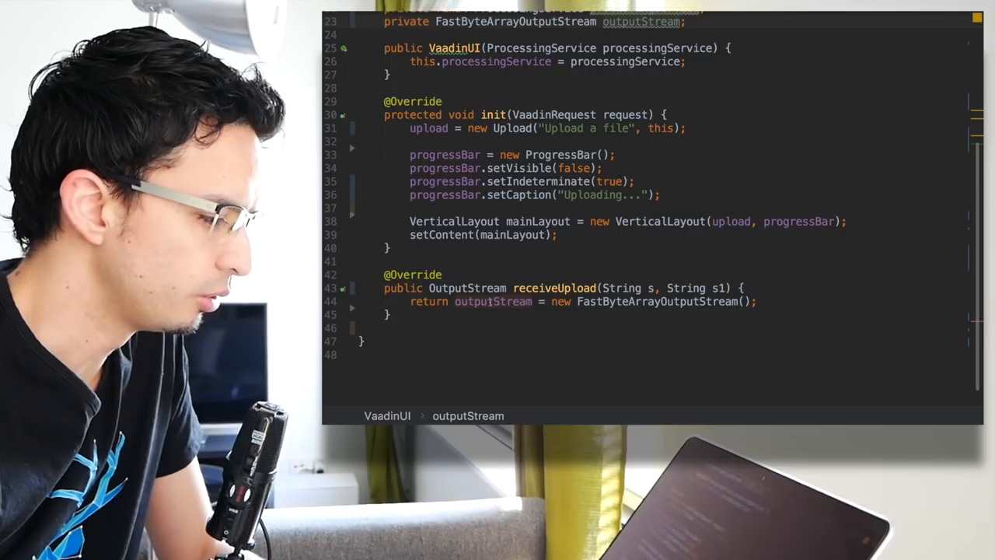
double_click(493, 301)
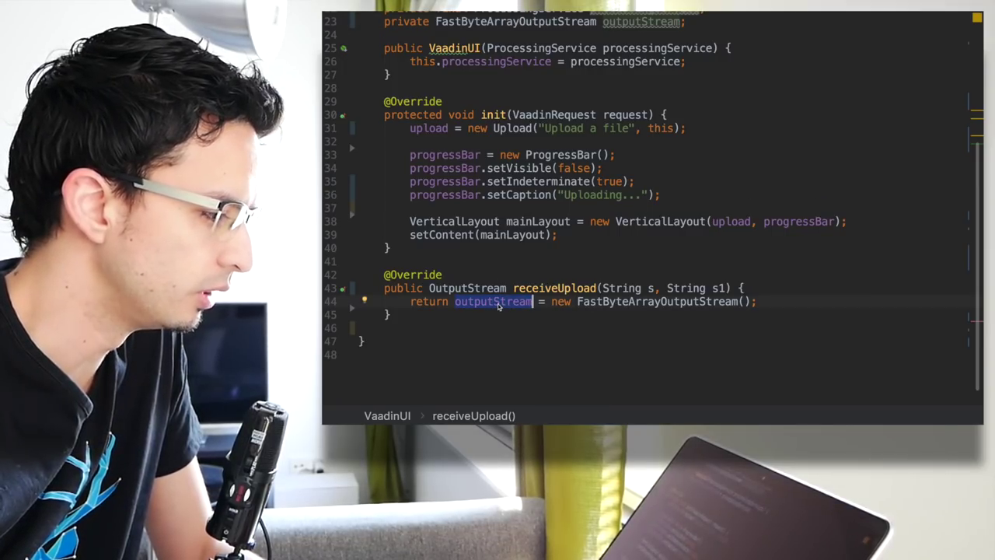
scroll(up, 3)
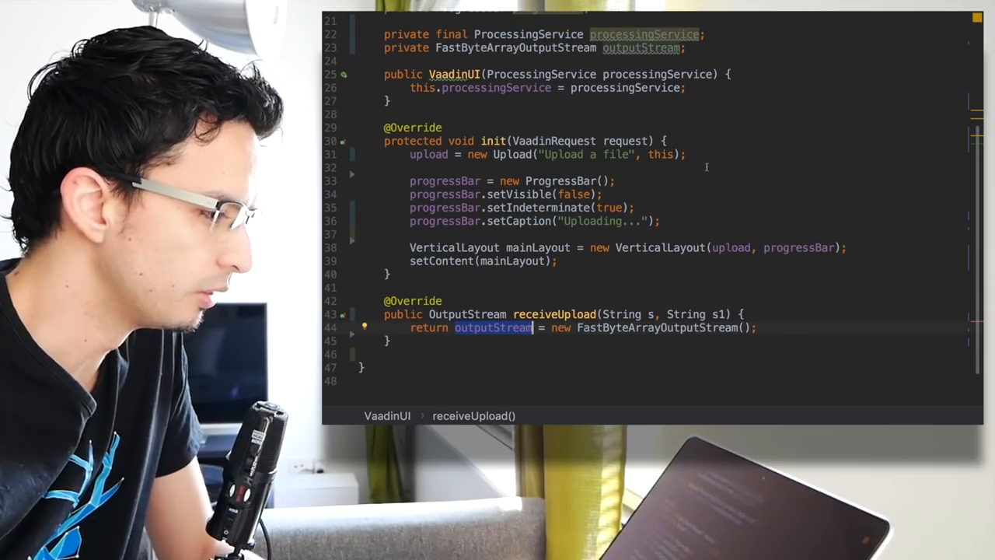
Add upload.addSucceededListener(this) and implement SucceededListener with an uploadSucceeded stub
text(upload.addSucceededListener()
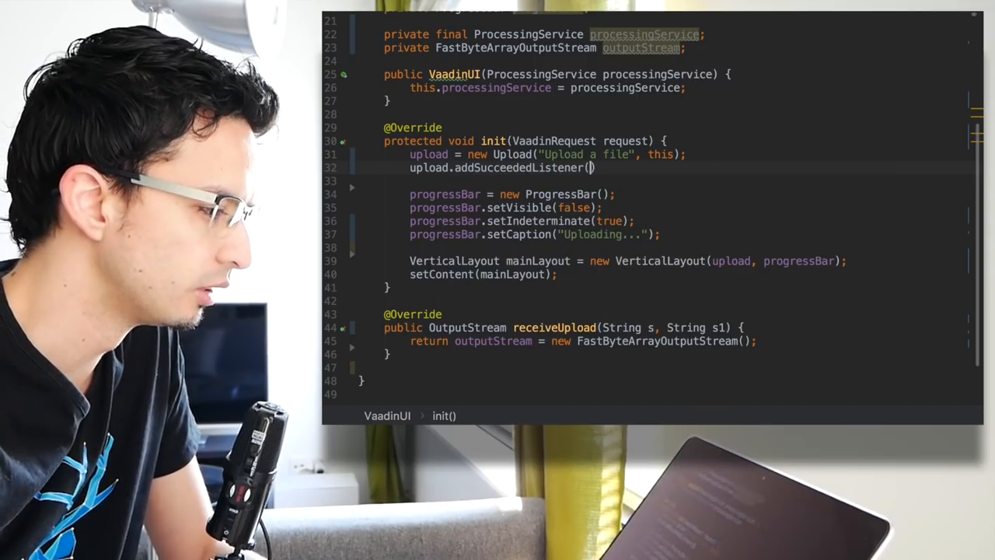
text(this)
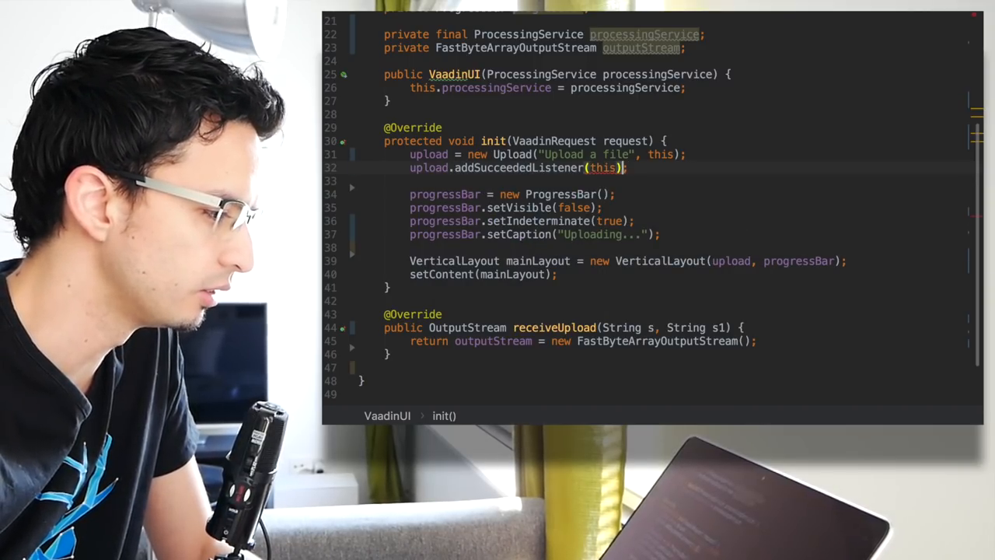
click(603, 168)
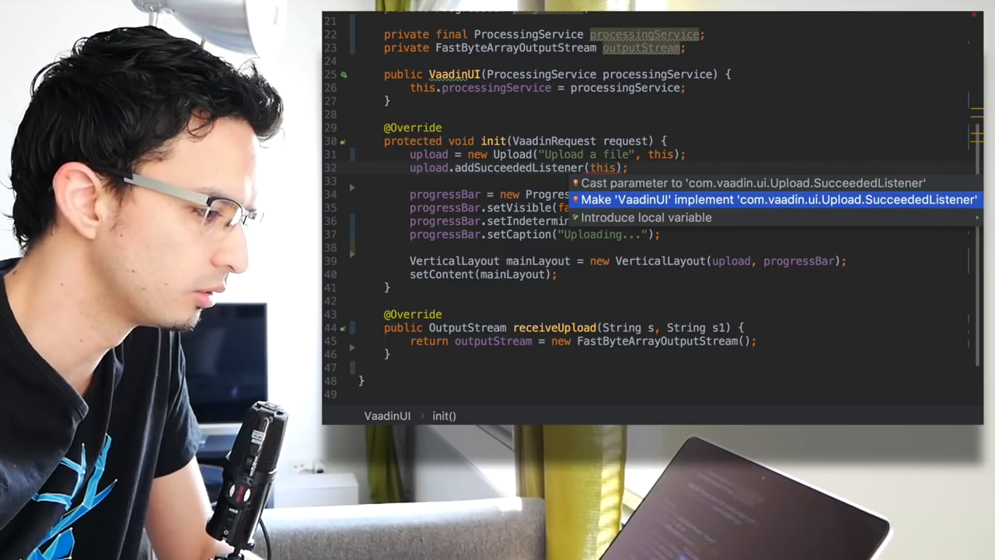
click(777, 199)
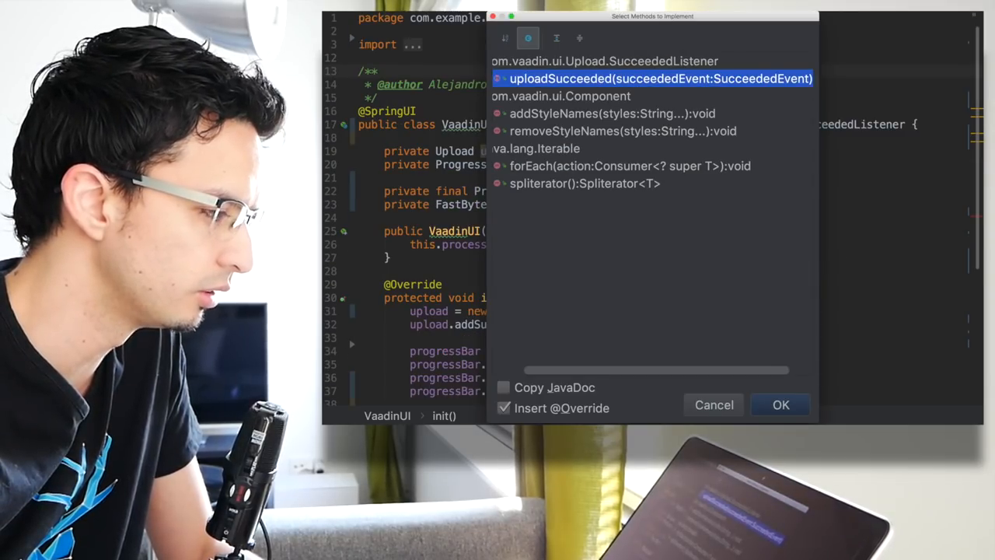
click(781, 404)
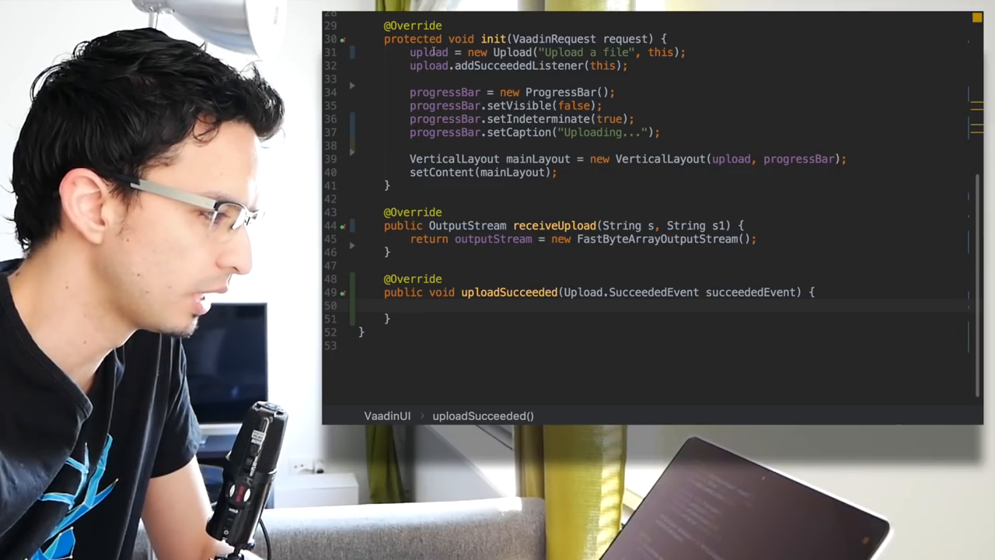
In uploadSucceeded hide the upload and caption the progress bar "Processing..."
text(upload.setVisible(false);)
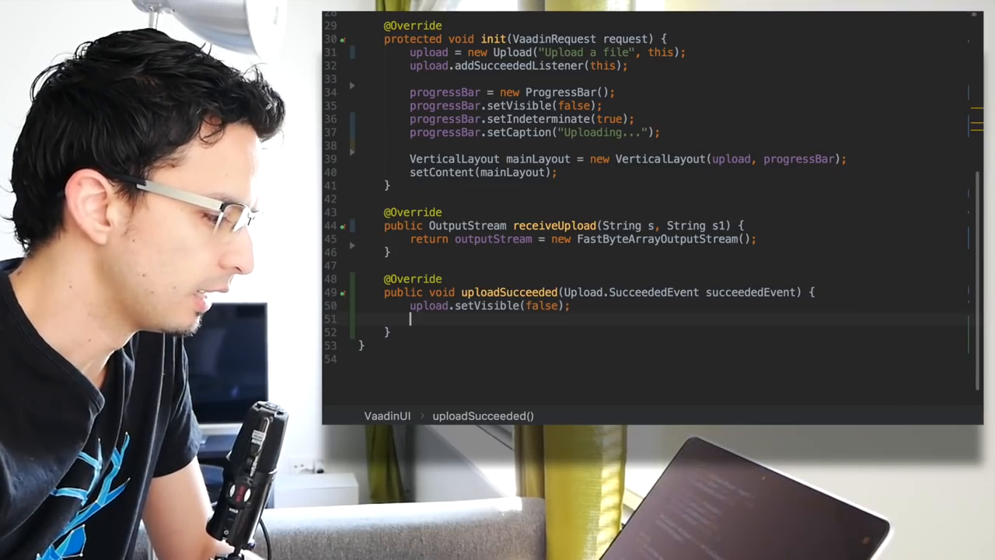
key(Enter)
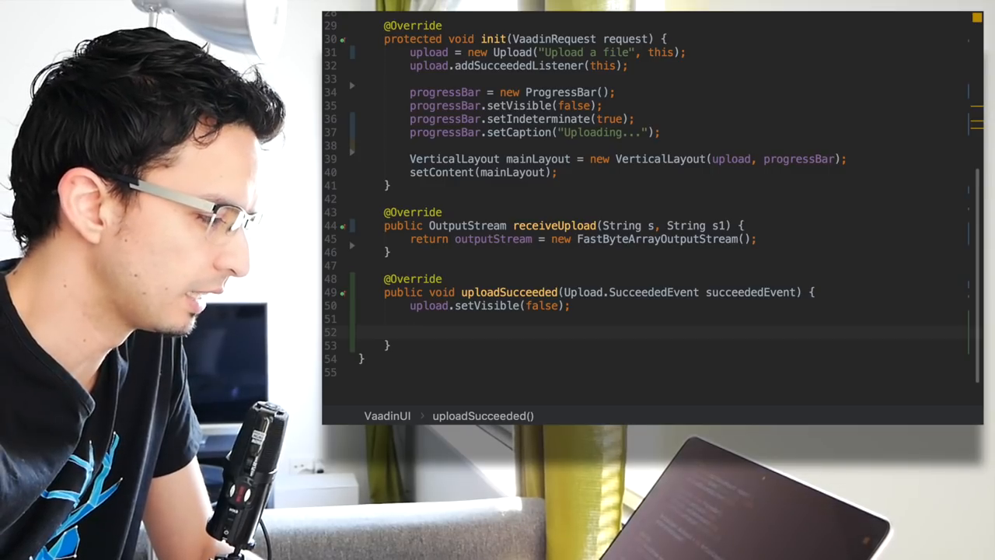
text(progressBar.setCaption("P");)
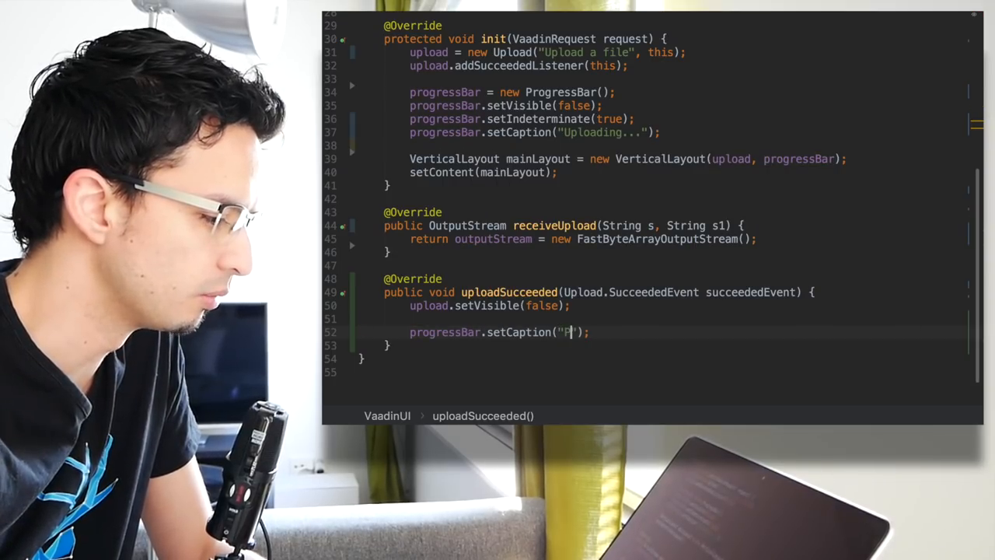
text(rose)
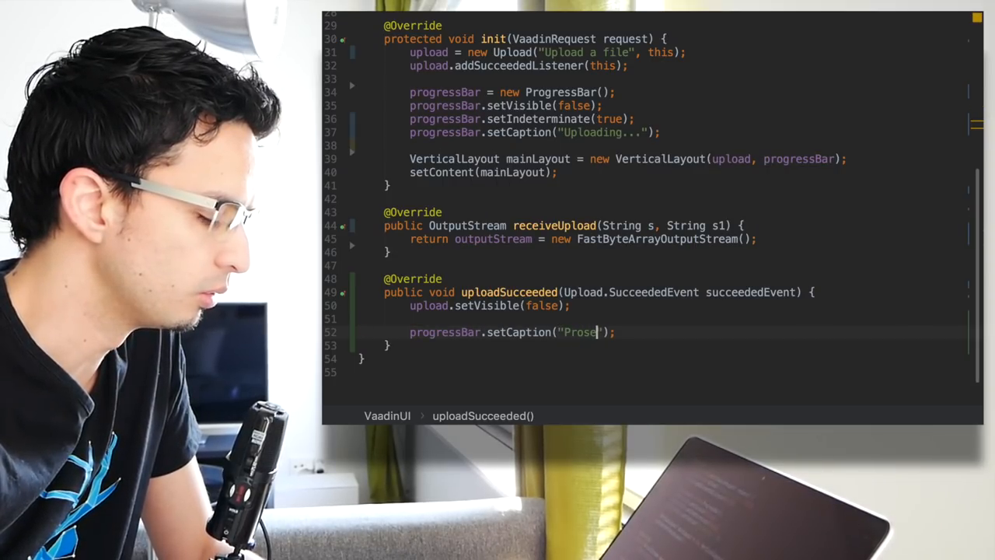
text(ses)
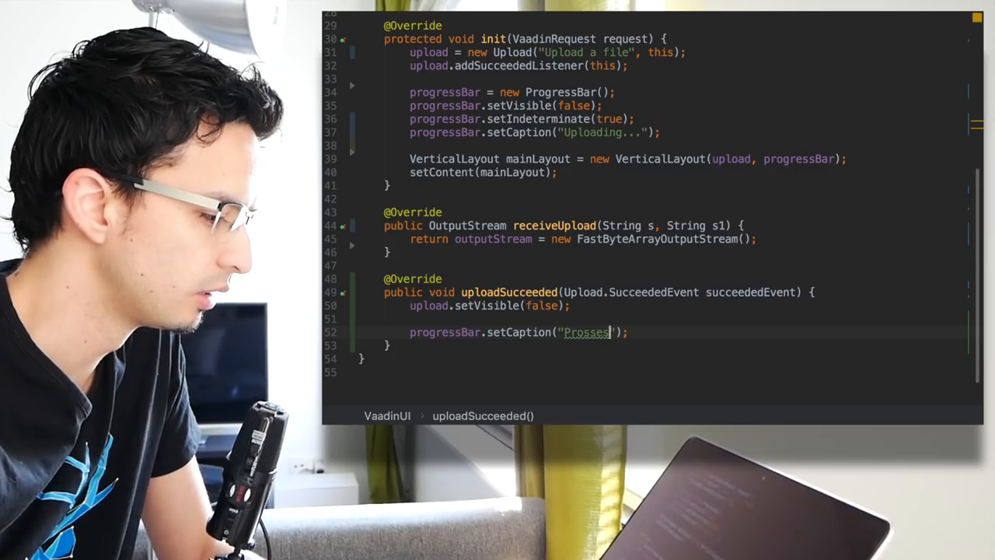
text(ing...)
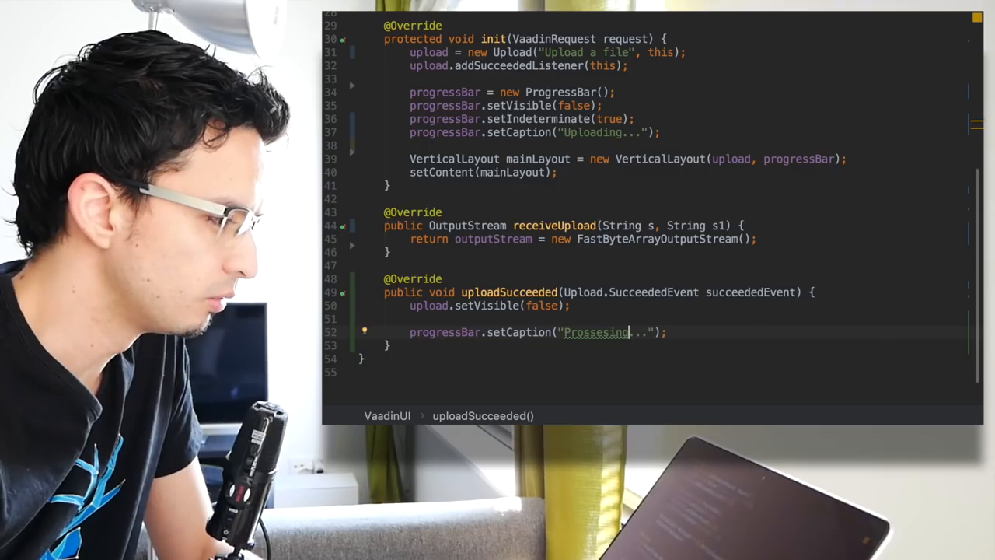
Call processingService.processData(outputStream.toString()) in uploadSucceeded
scroll(up, 3)
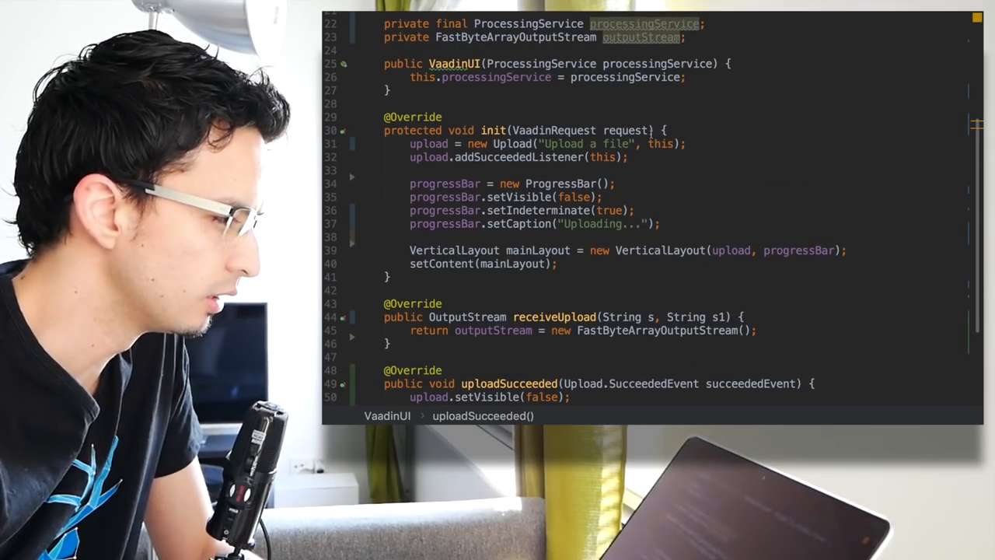
scroll(up, 3)
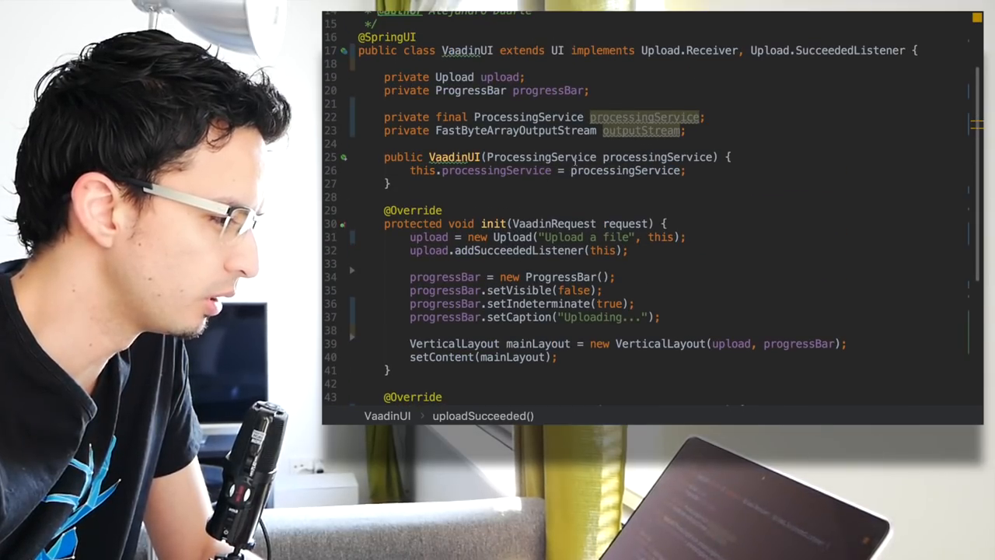
scroll(down, 3)
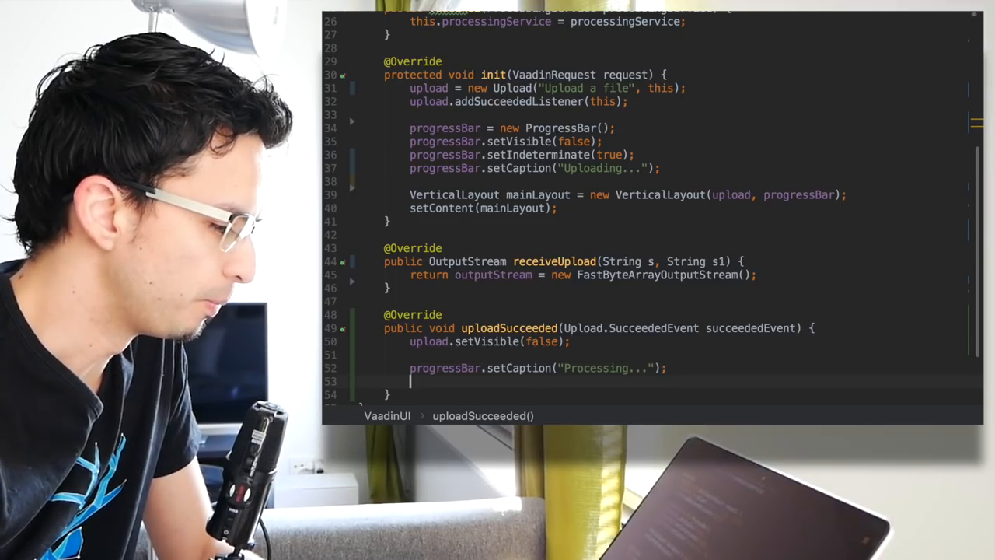
text(processingService)
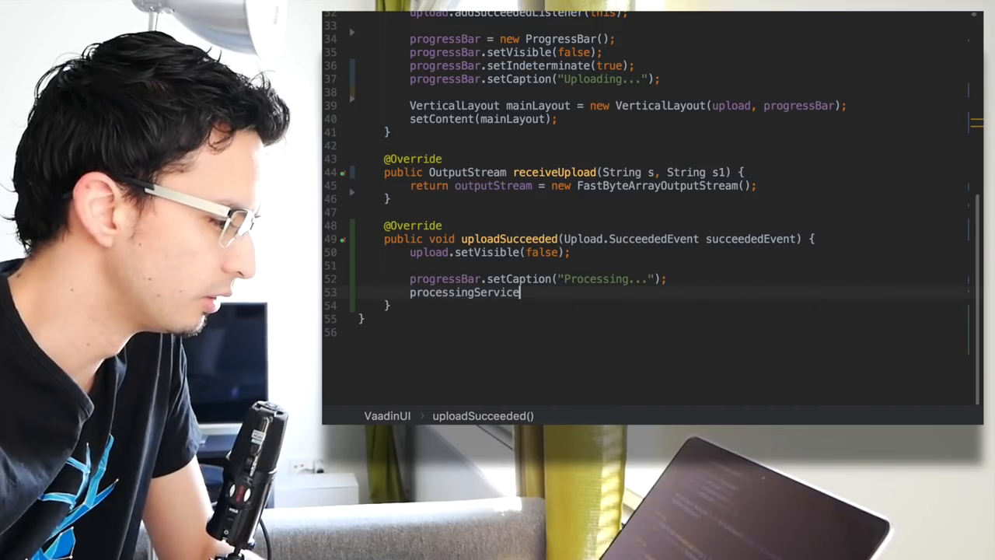
text(.processData();)
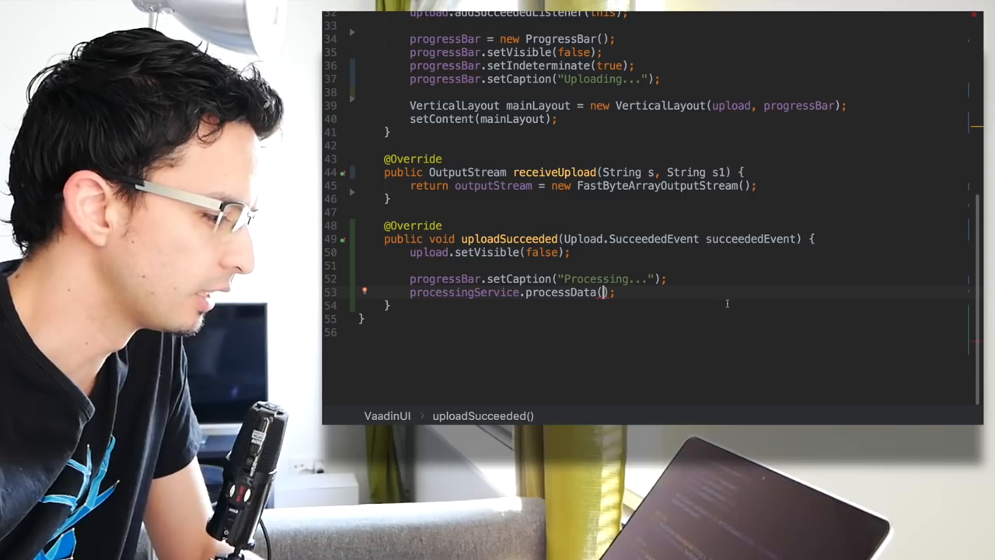
scroll(up, 3)
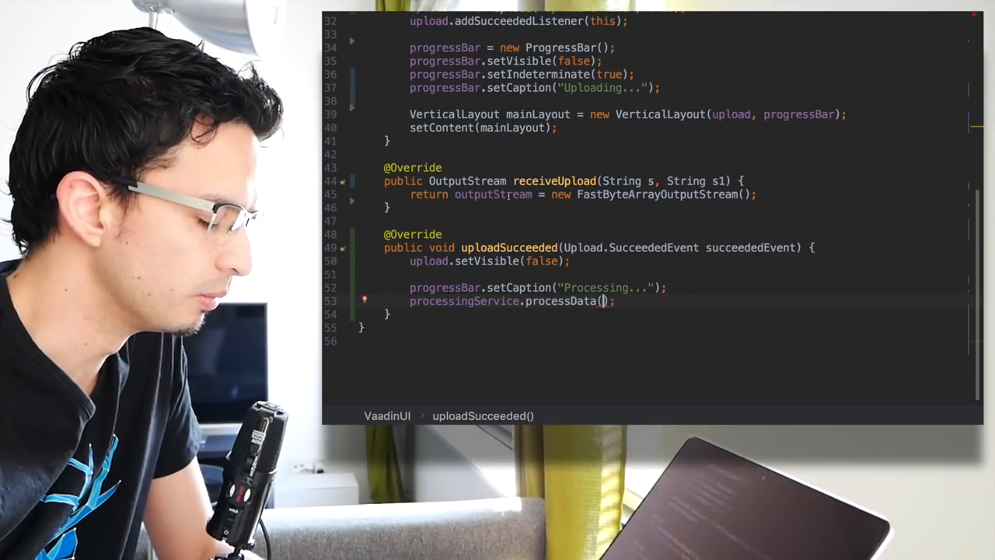
text(outputStream.toString()
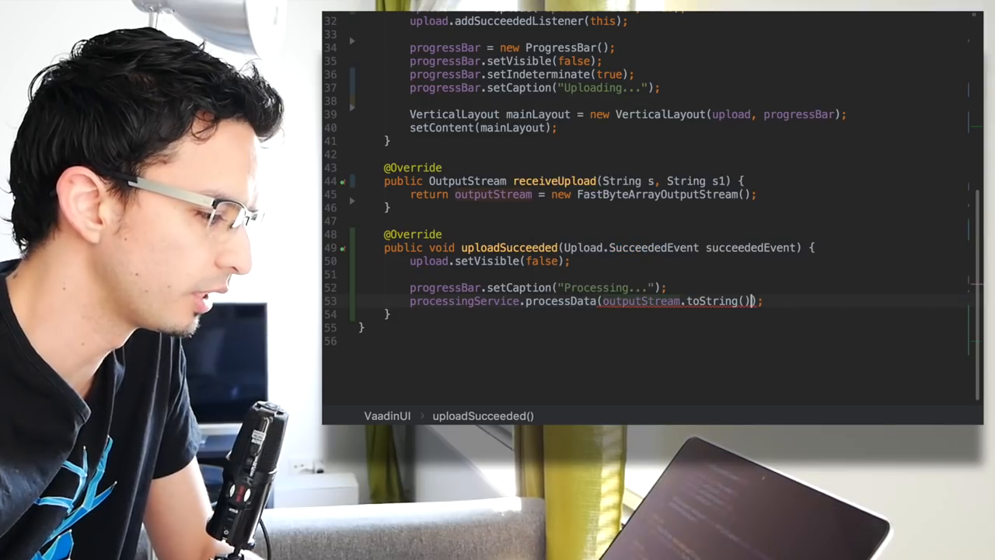
click(669, 287)
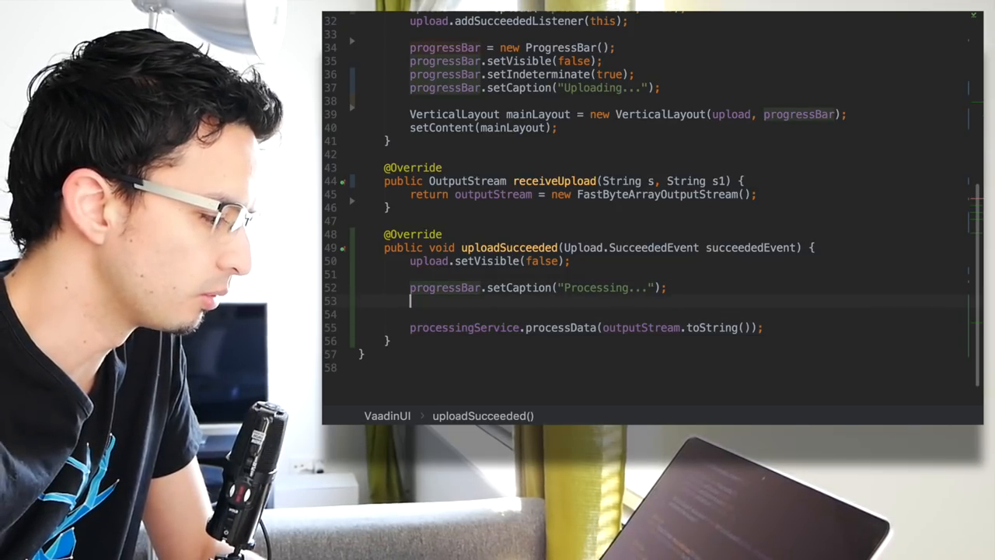
Add progressBar.setIndeterminate(false); after the upload handling
text(progressBar)
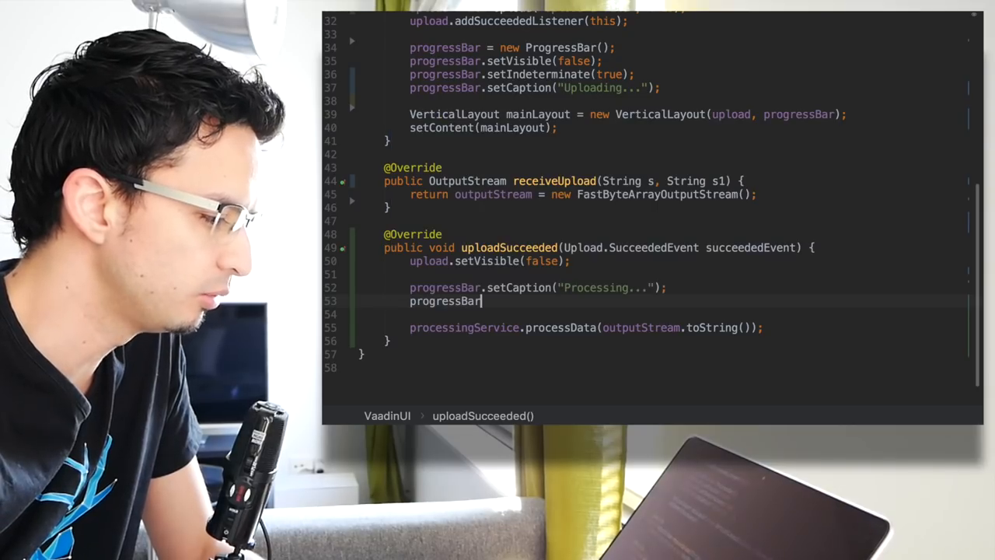
text(.)
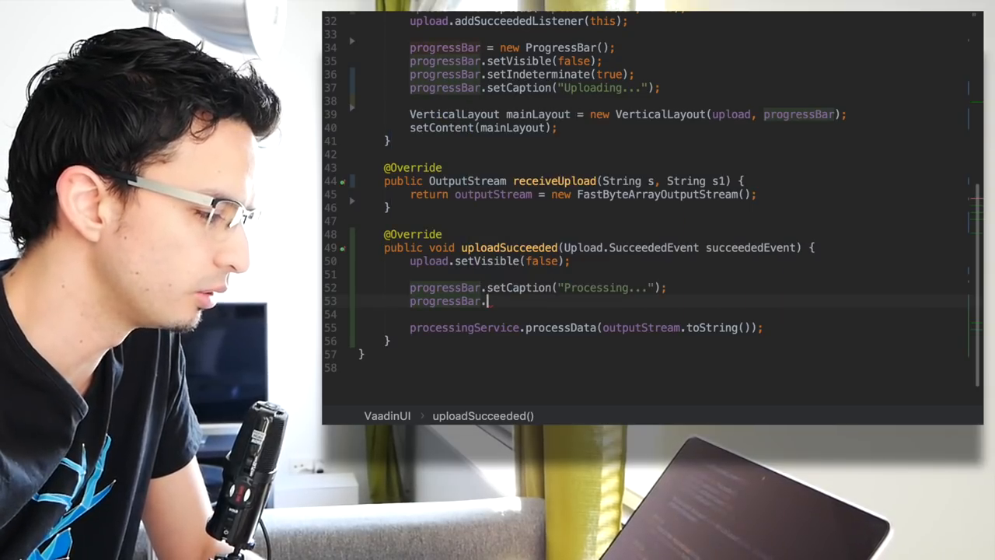
text(setIndeterminate();)
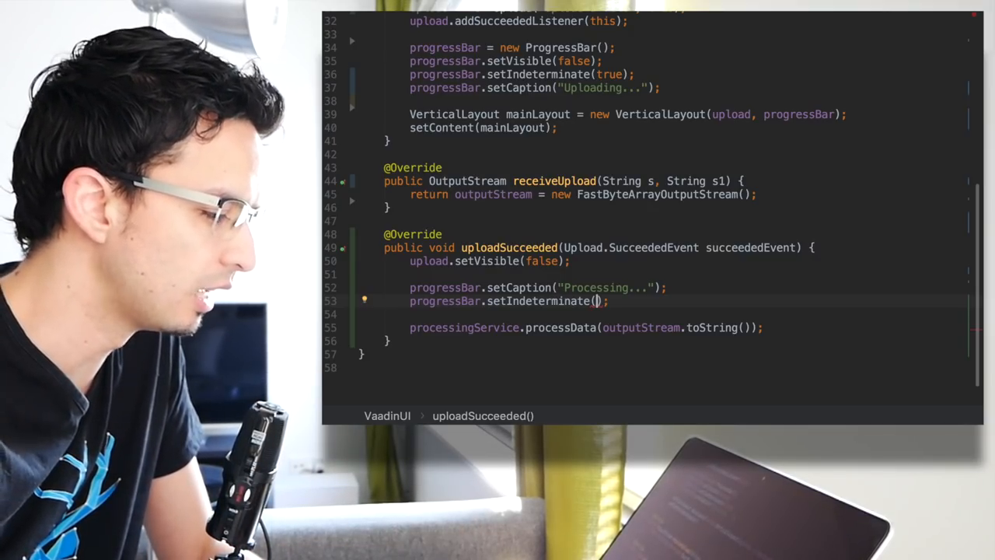
text(fa)
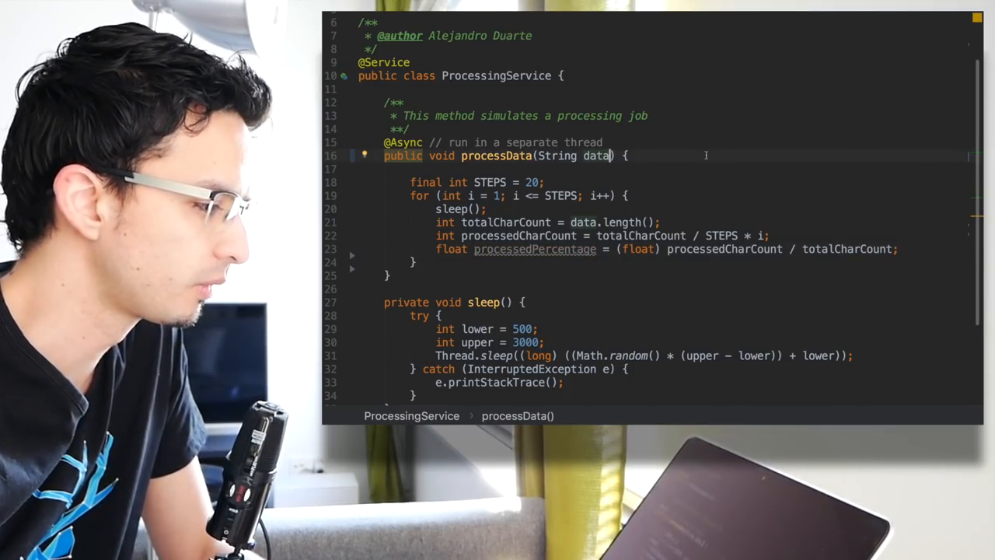
Add Consumer<Float> and Runnable parameter types to the processData signature
text(,)
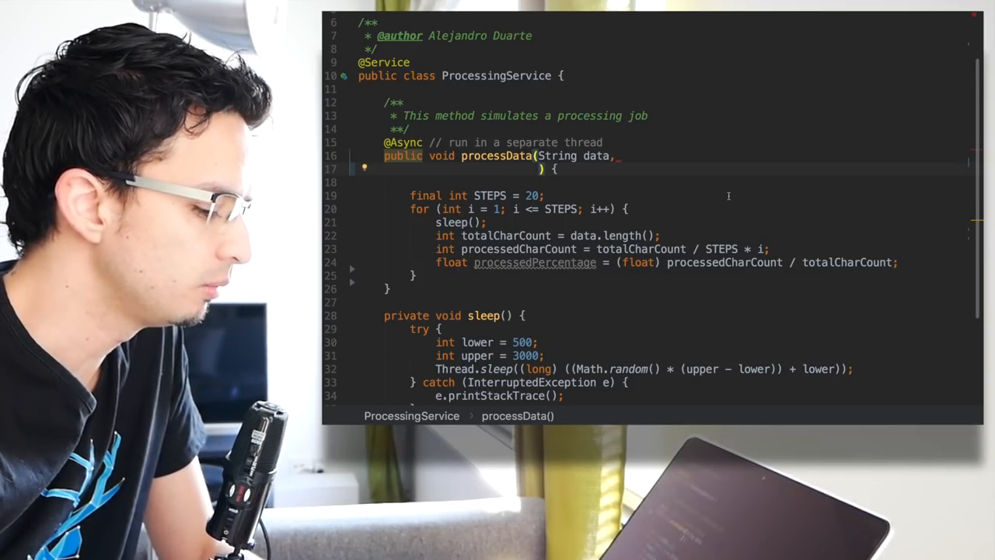
text(C)
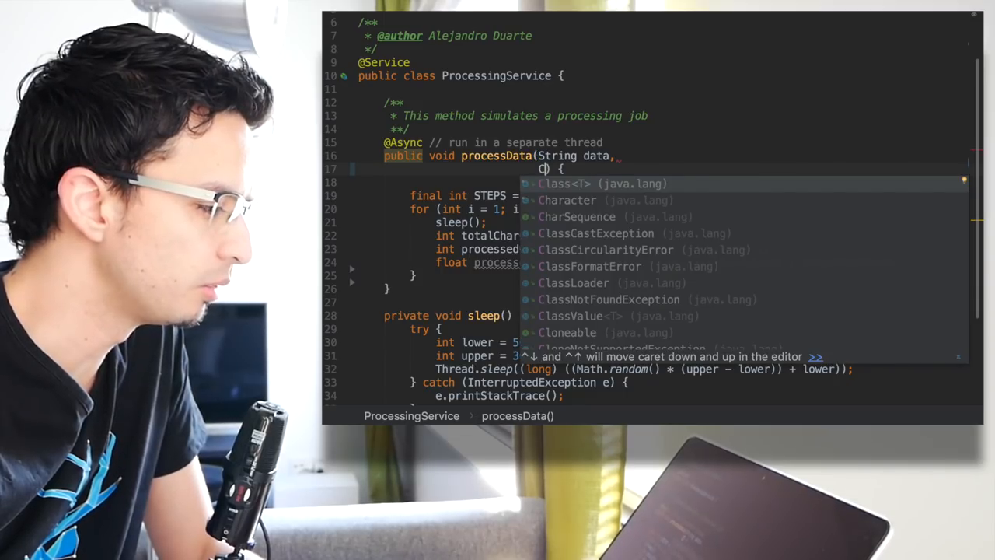
text(onsumer<>)
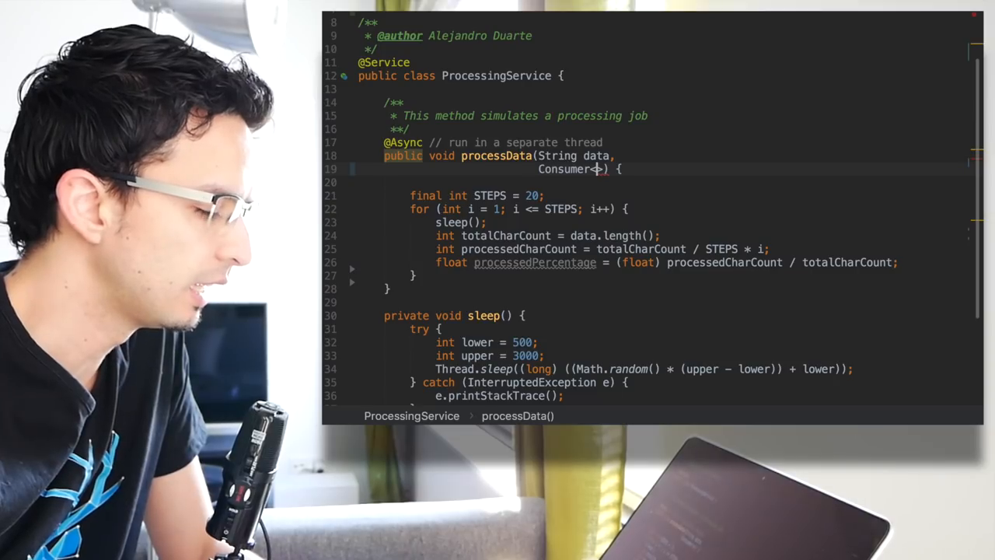
text(F)
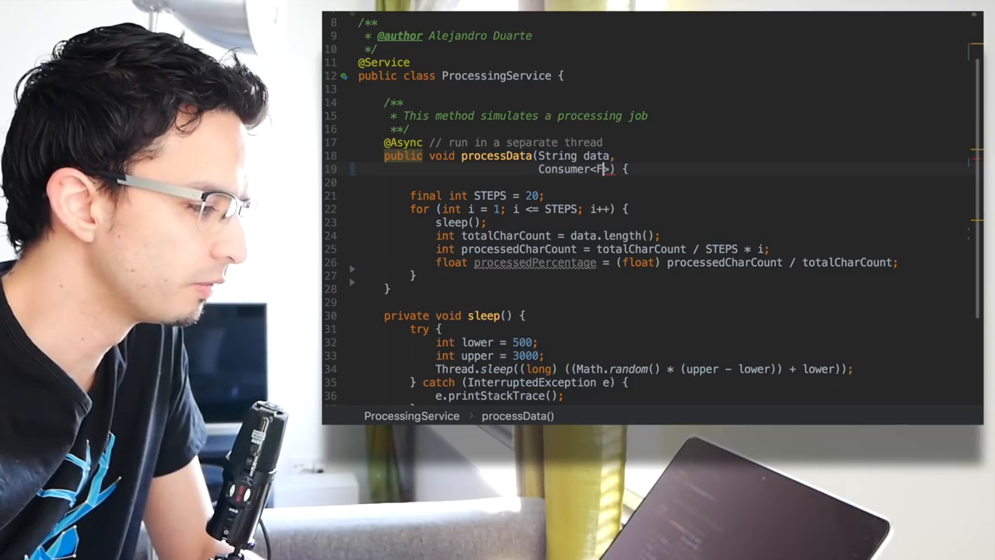
text(loat)
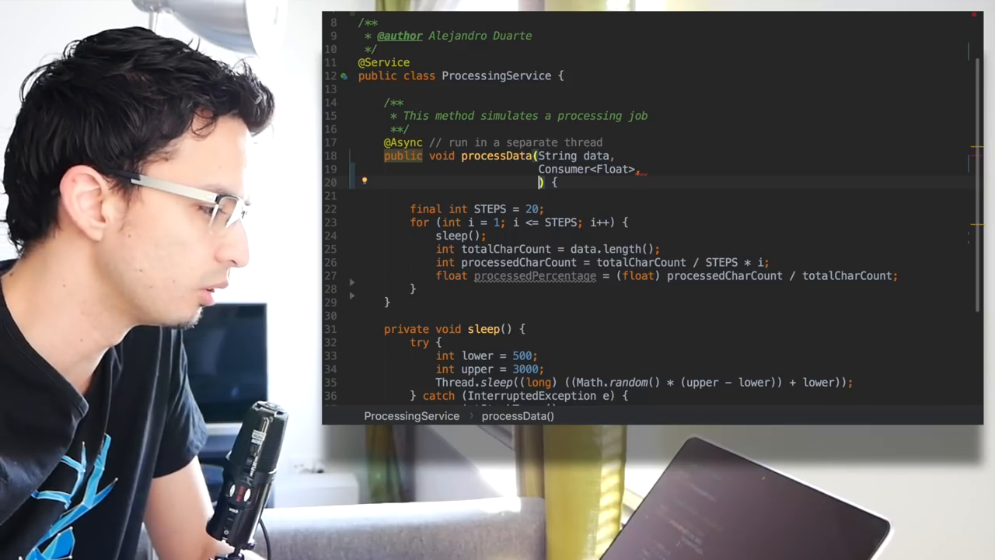
text(Runnable)
click(594, 168)
text( ,)
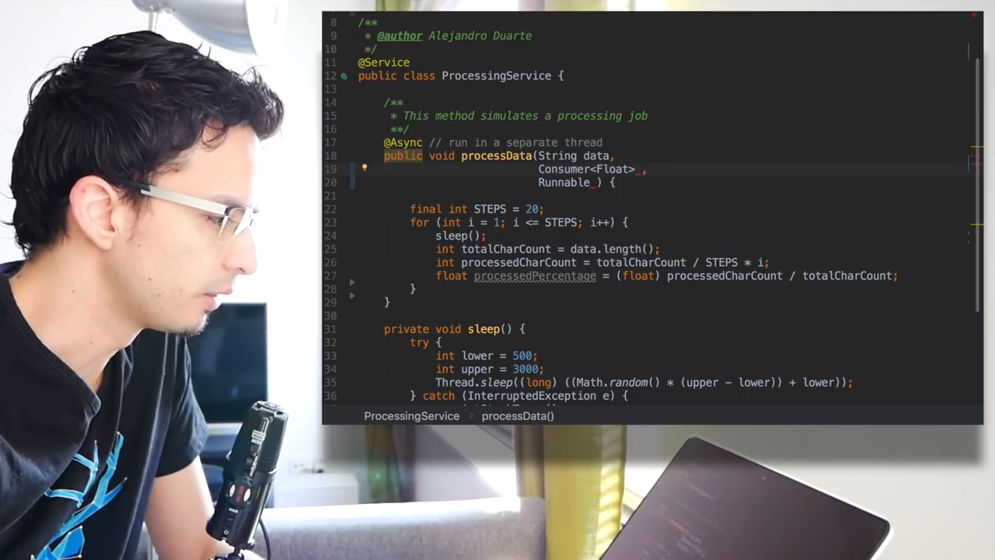
Name the new parameters progressListener and succededListener
text(process)
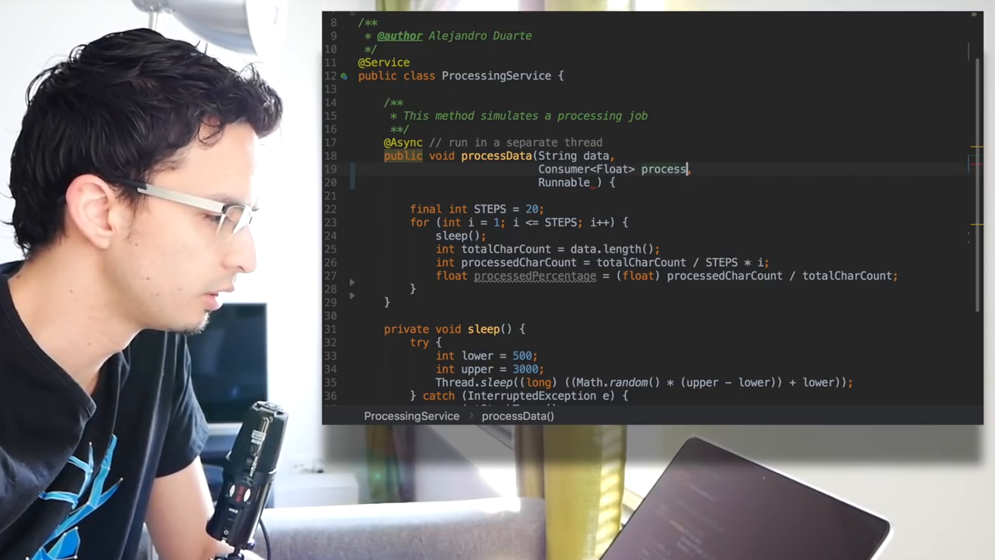
key(Backspace)
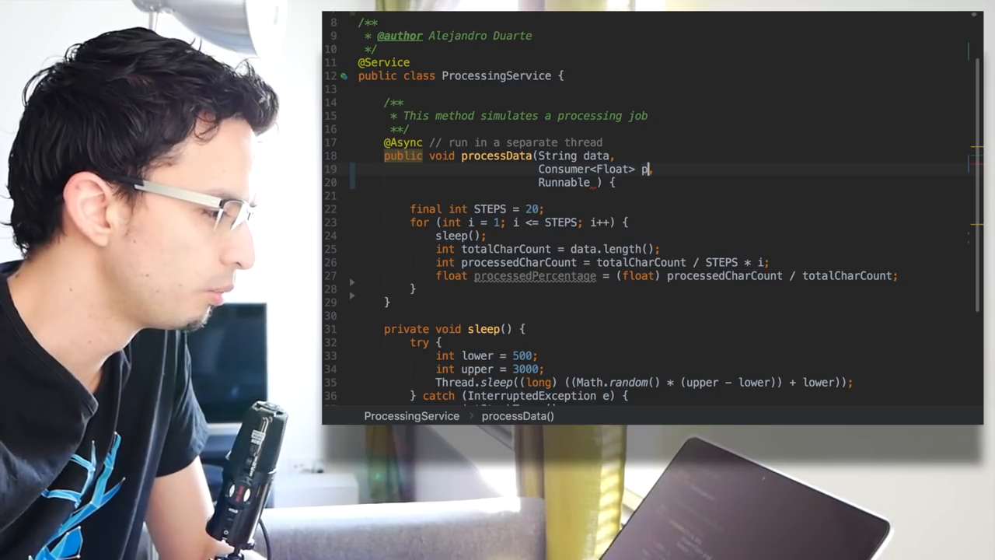
text(rogressLisne)
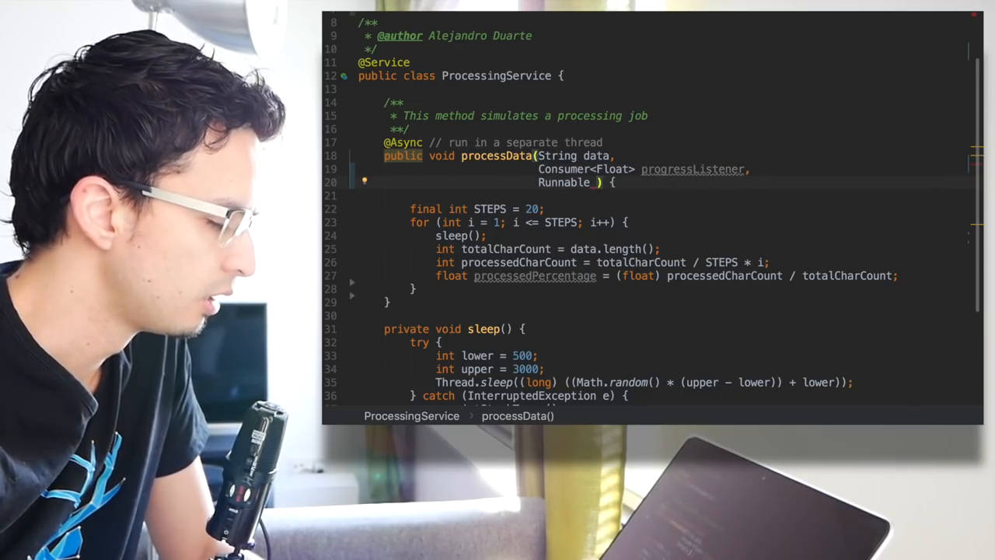
text(success)
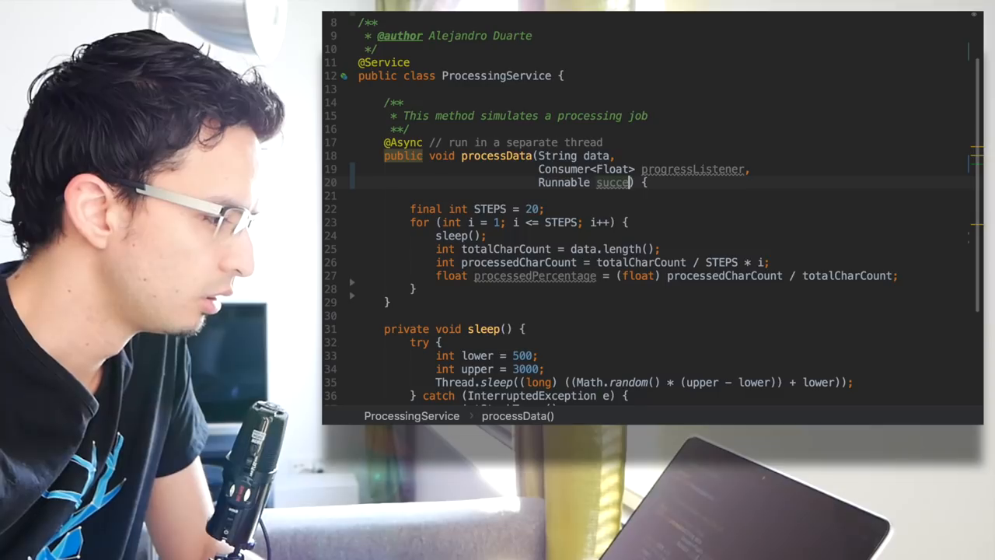
text(ded)
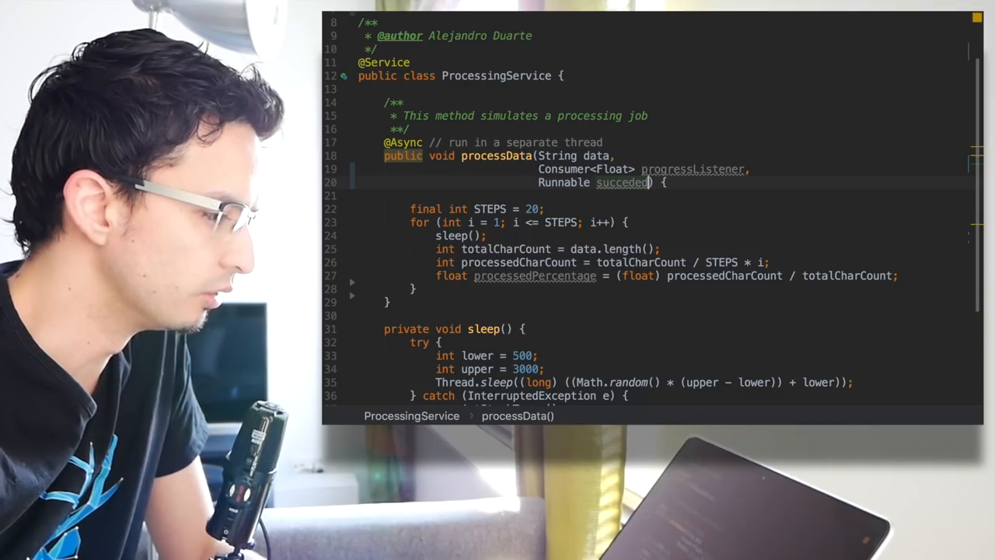
text(Listener)
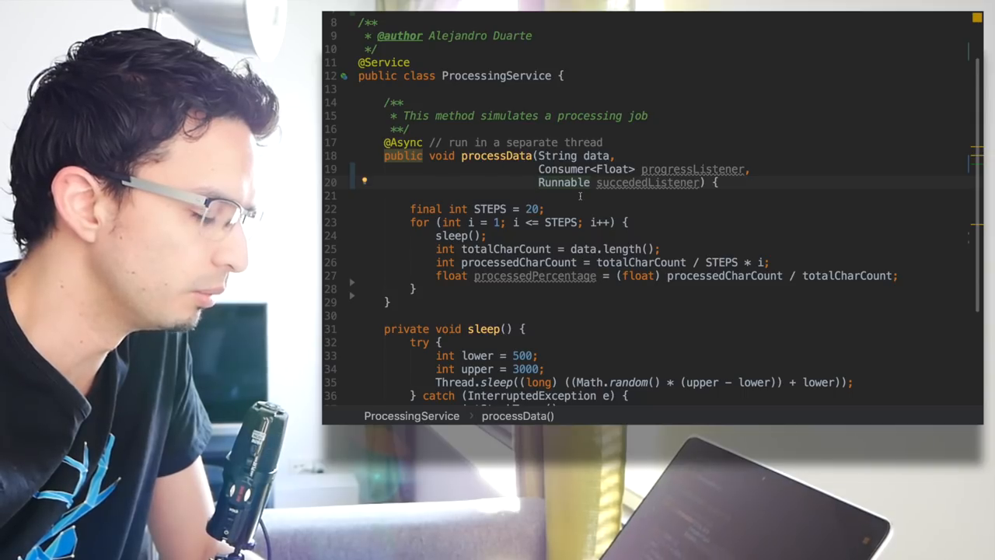
scroll(down, 3)
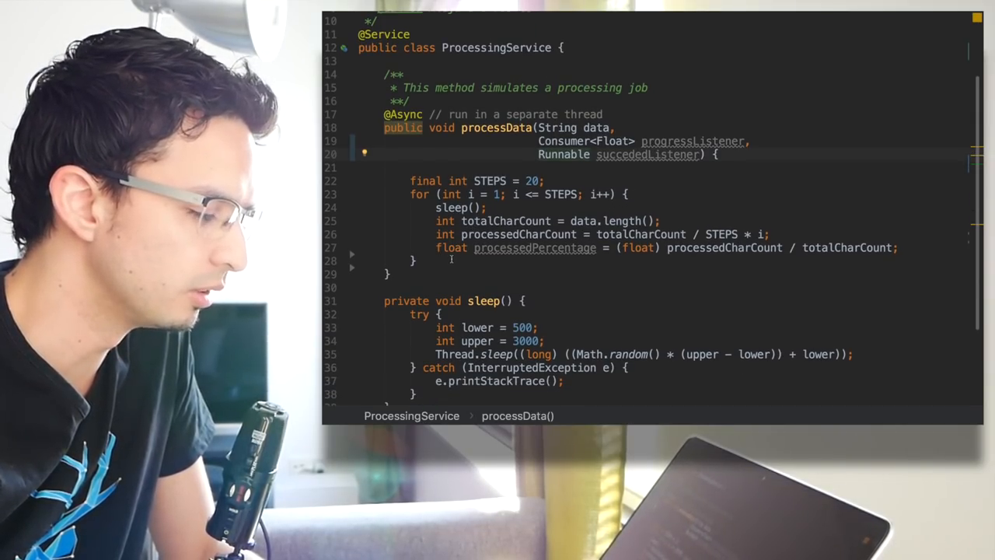
mouse_move(535, 247)
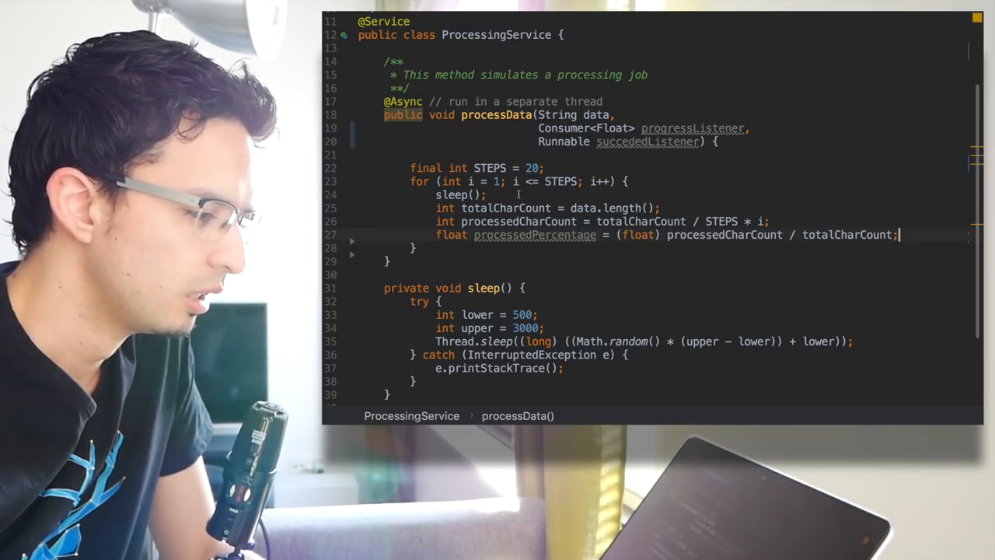
mouse_move(535, 234)
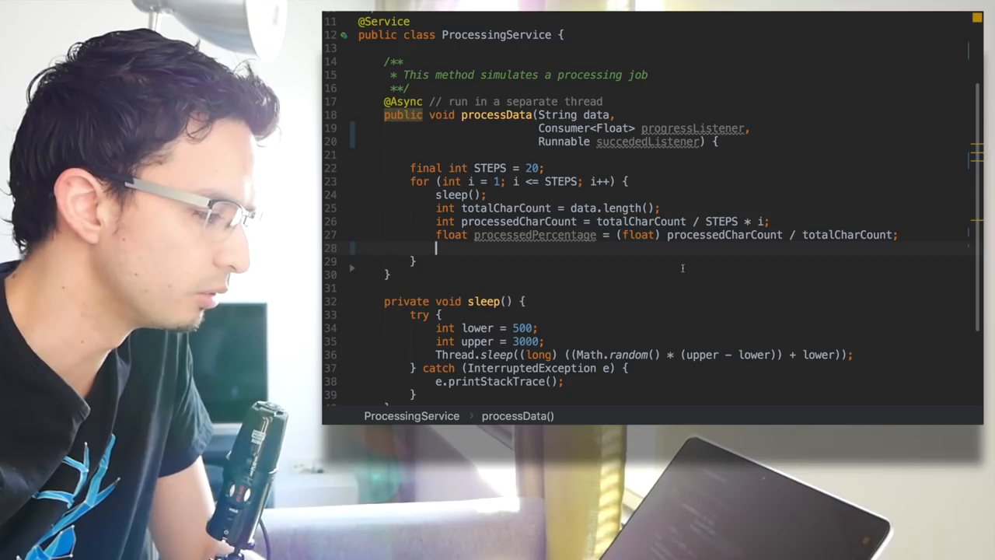
mouse_move(535, 234)
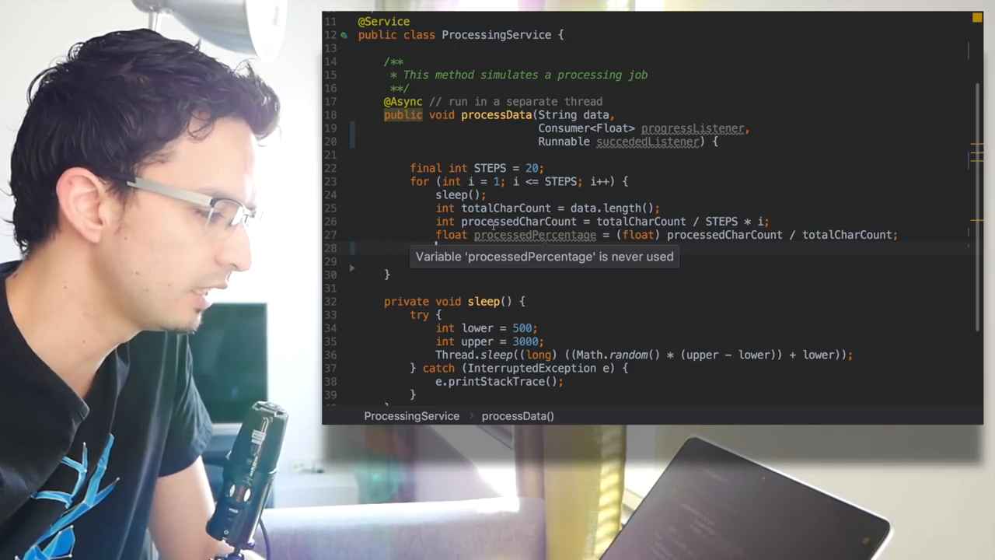
mouse_move(692, 128)
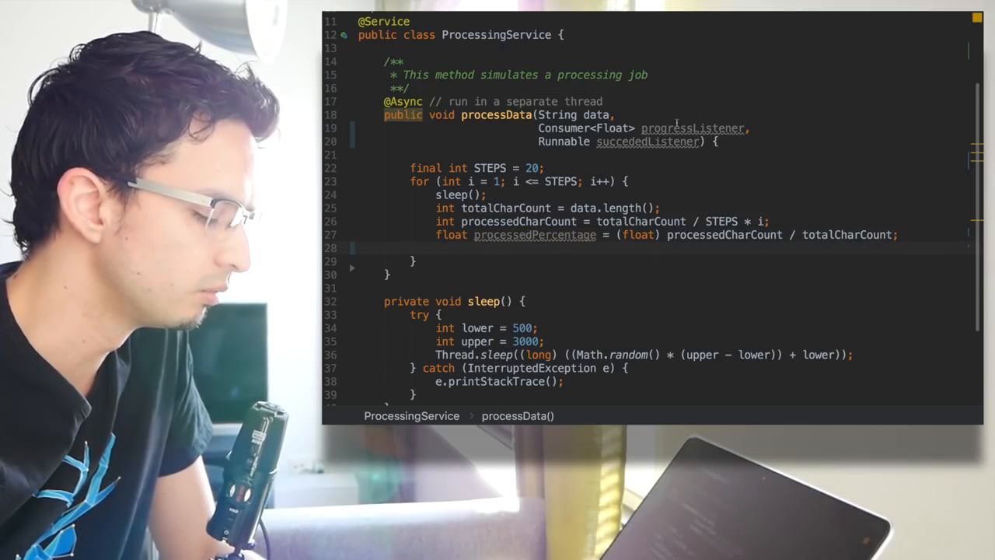
Call progressListener.accept(processedPercentage) in the loop and succeededListener.run() after it
text(pro)
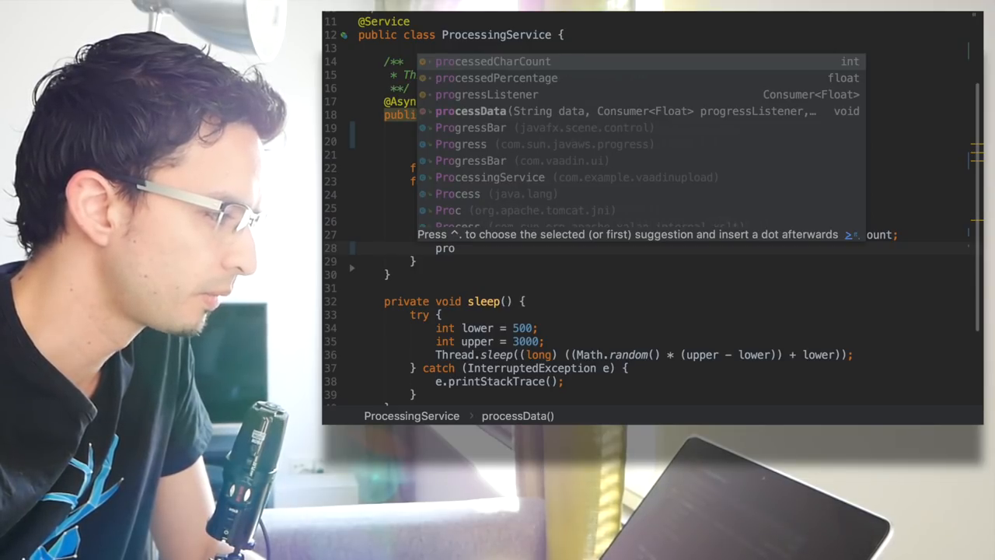
text(progressListener.accept(processedPercentage);)
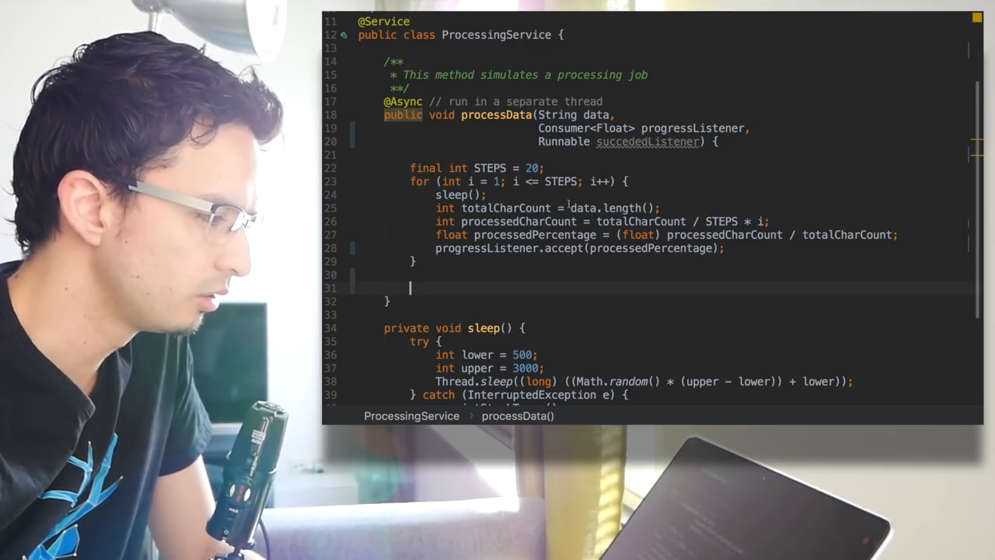
text(succeededListener.run();)
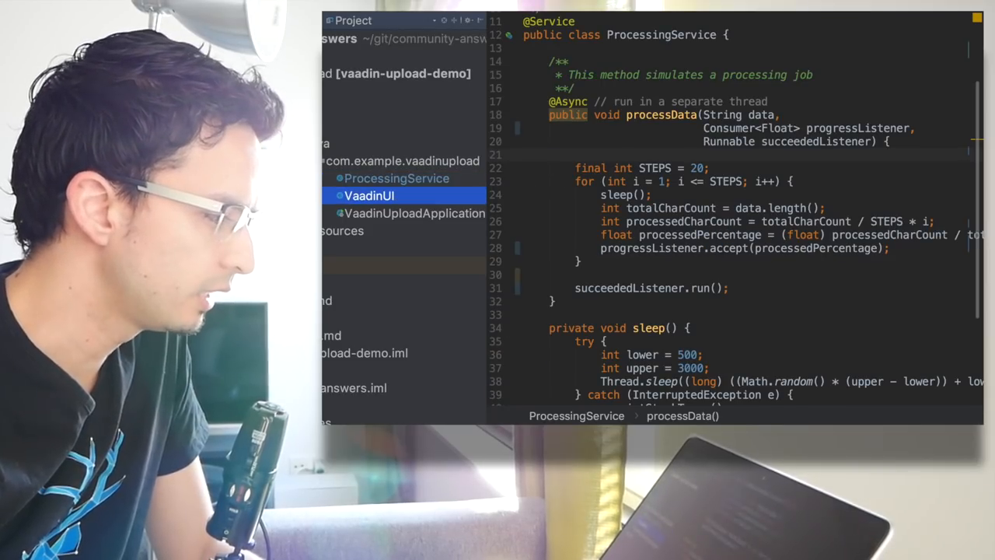
Pass this::processingUpdated and this::processingSucceeded to processData in uploadSucceeded
click(370, 196)
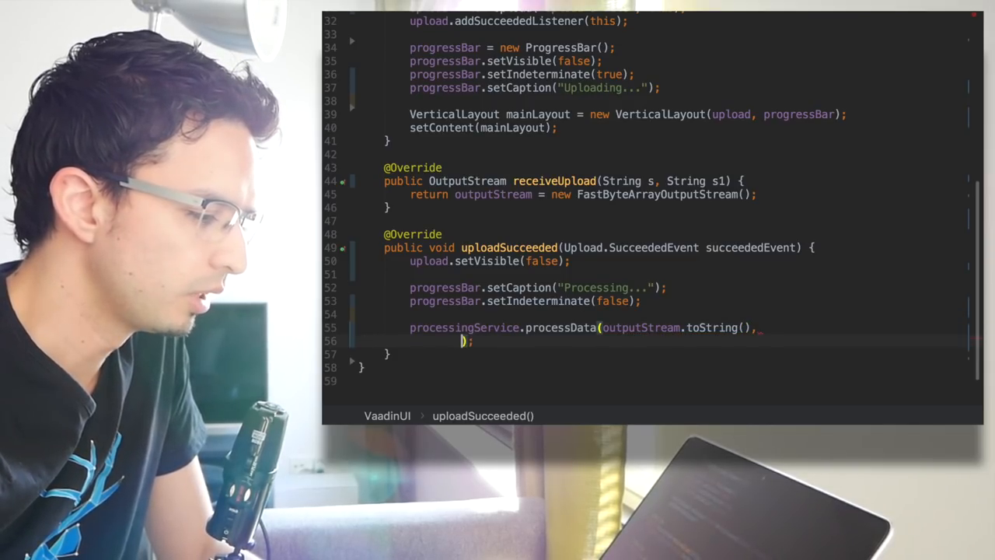
text(t)
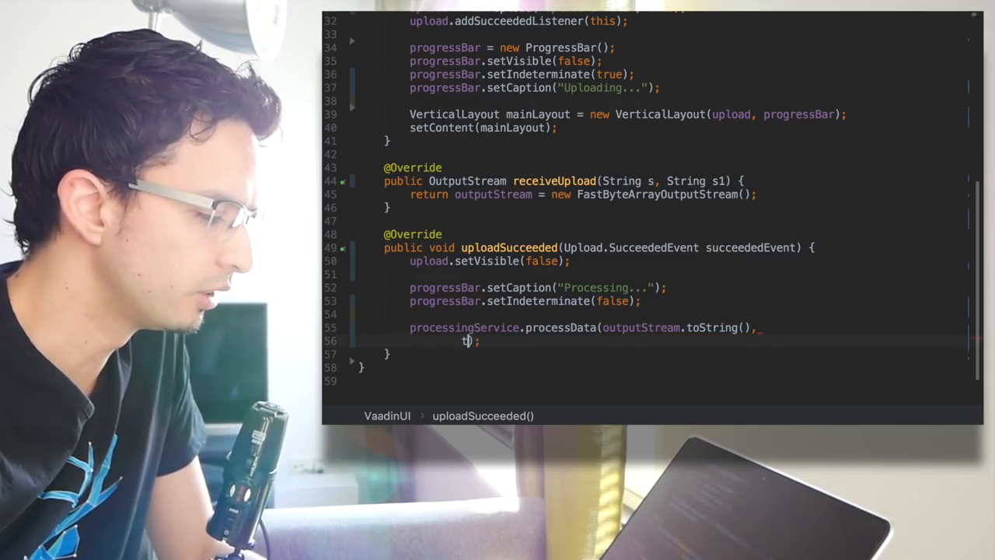
text(his::)
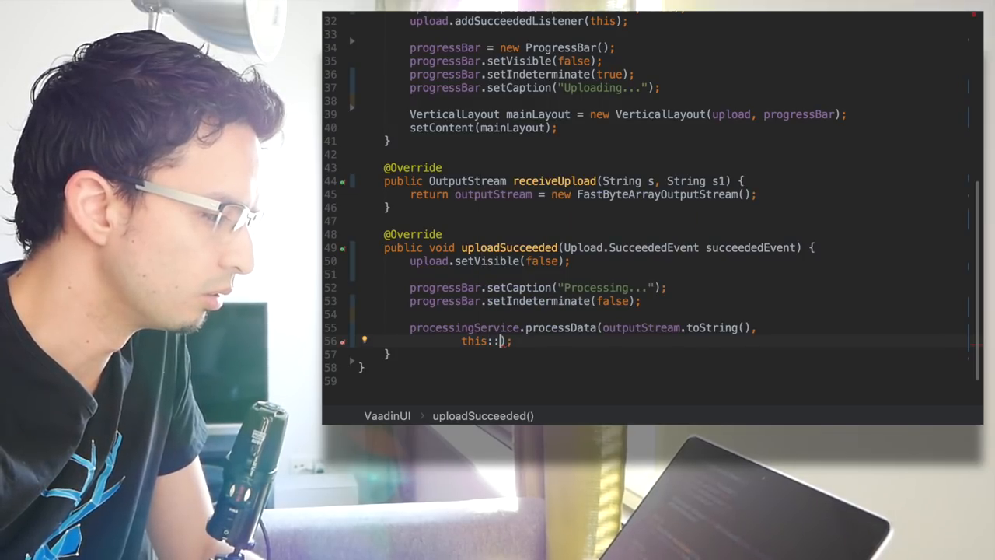
text(processingU)
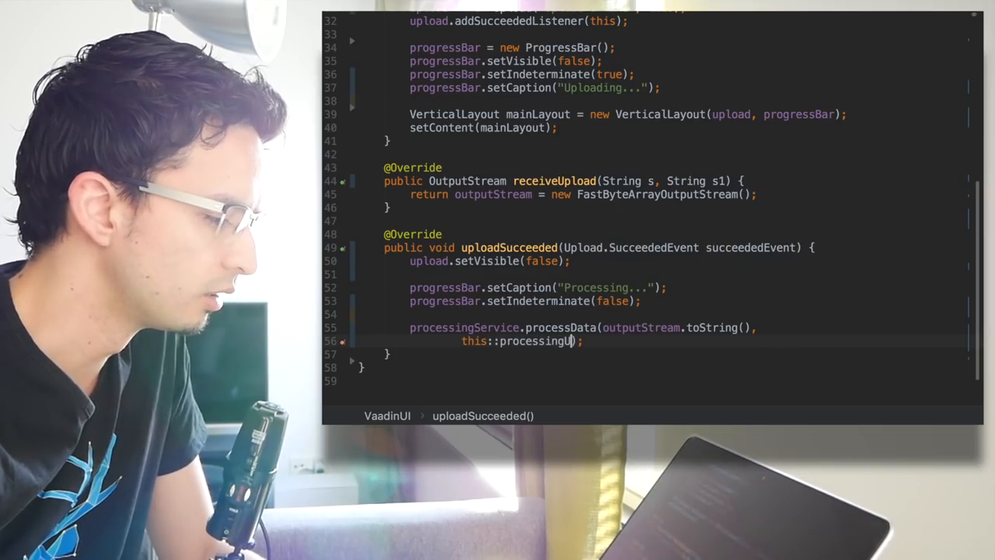
text(pdated, this::processingSu)
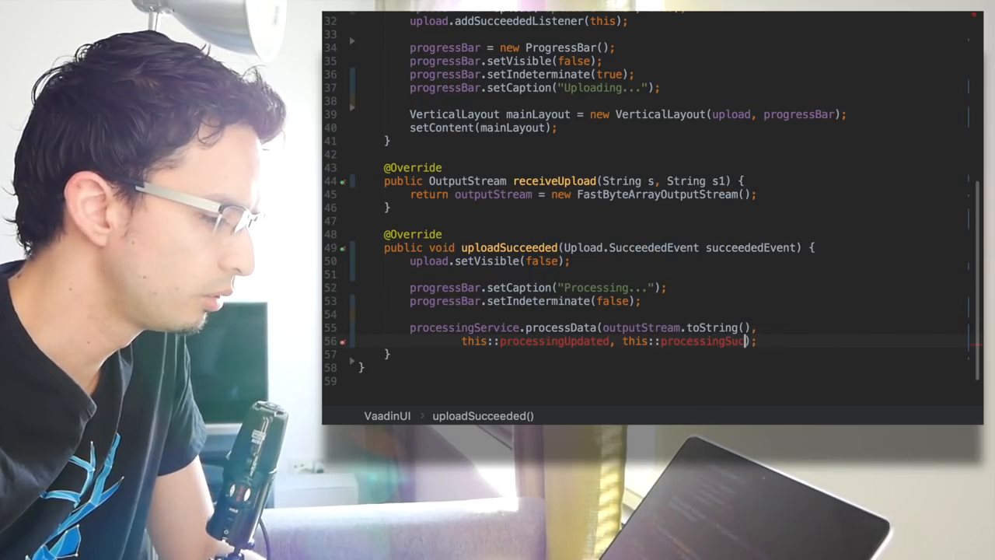
text(ce)
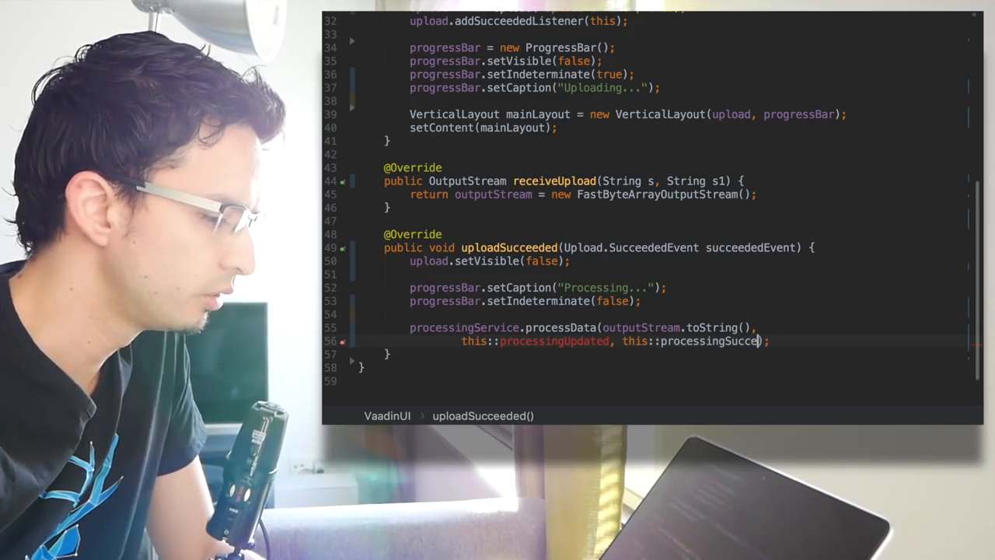
text(eded)
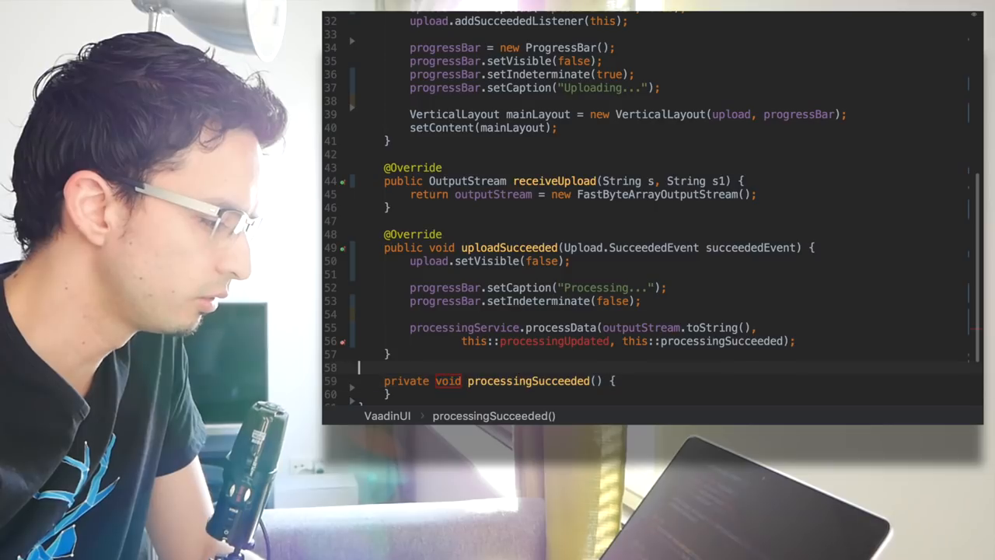
Generate the missing callback methods with the Float parameter named percentage
click(500, 340)
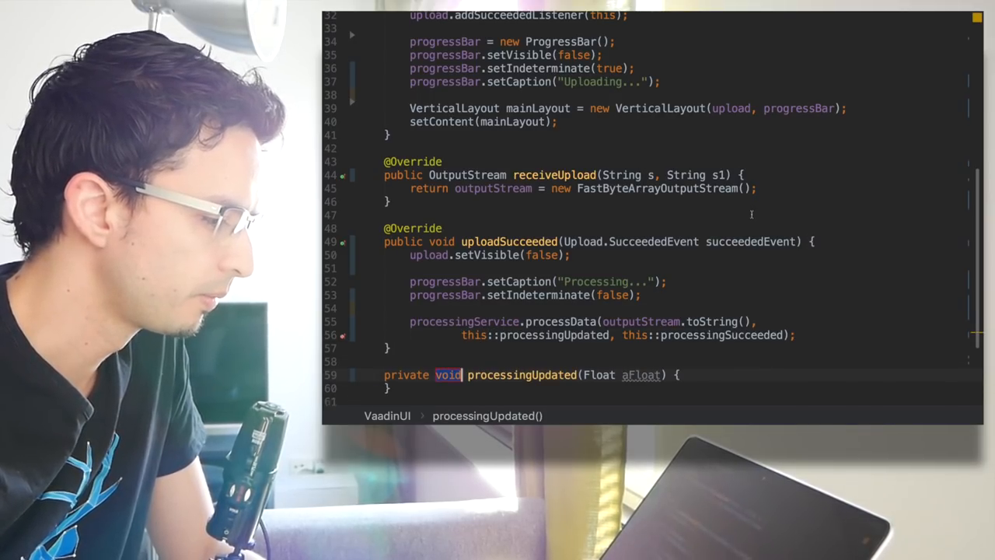
scroll(down, 3)
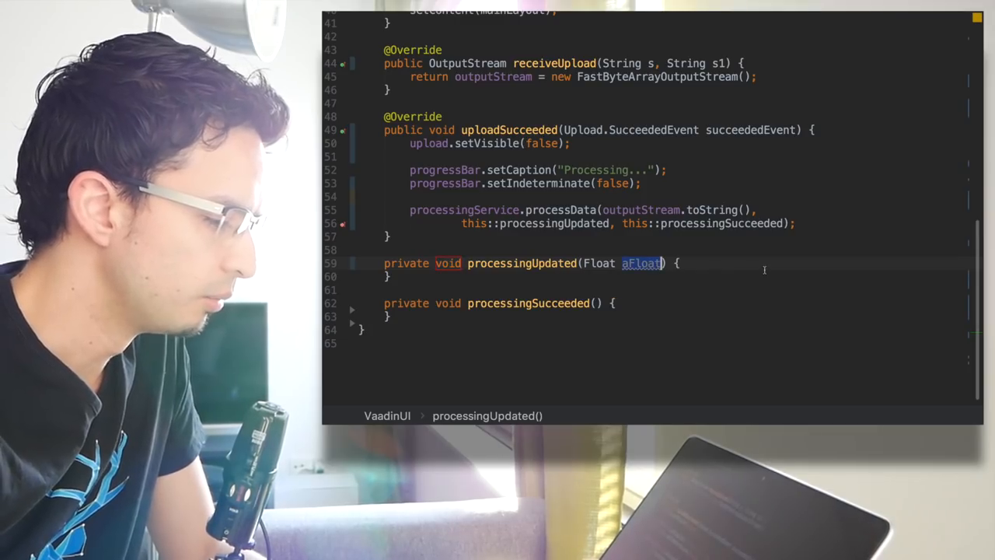
text(percen)
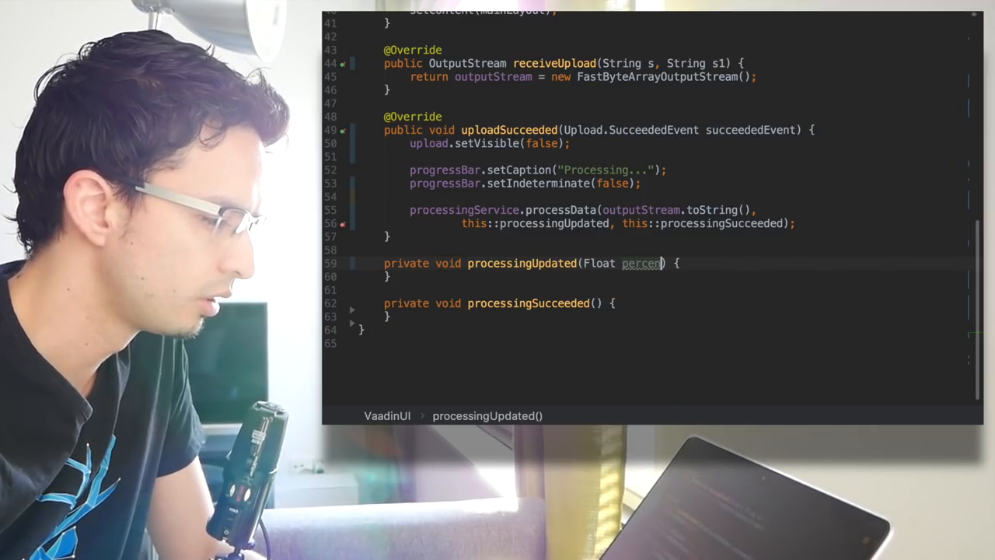
text(tage)
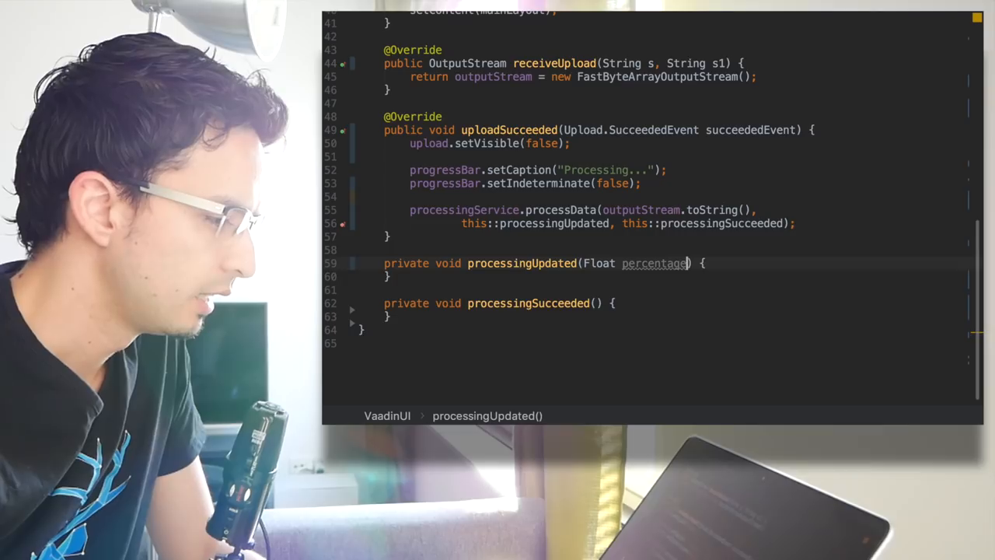
key(Return)
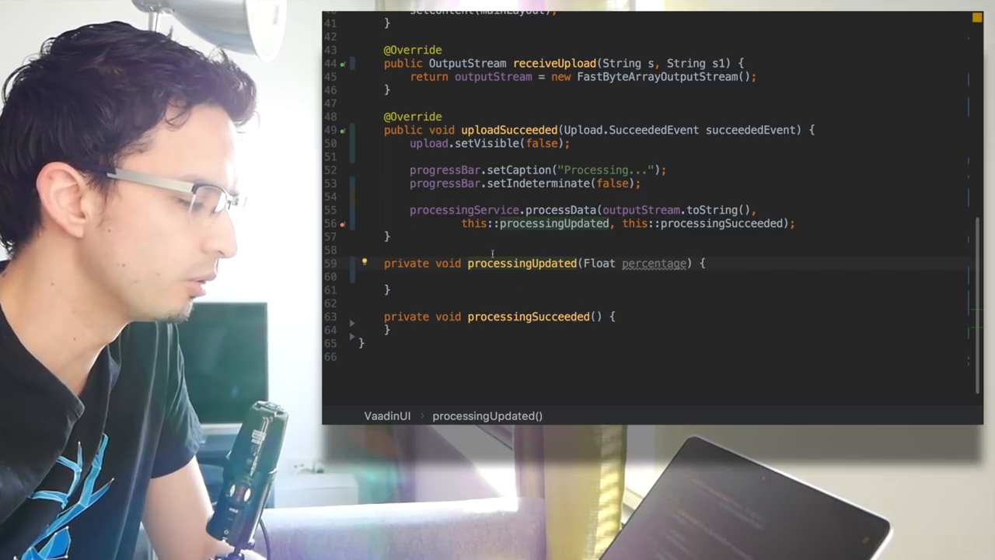
Write progressBar.setValue(percentage) in processingUpdated using completion for setValue
scroll(up, 3)
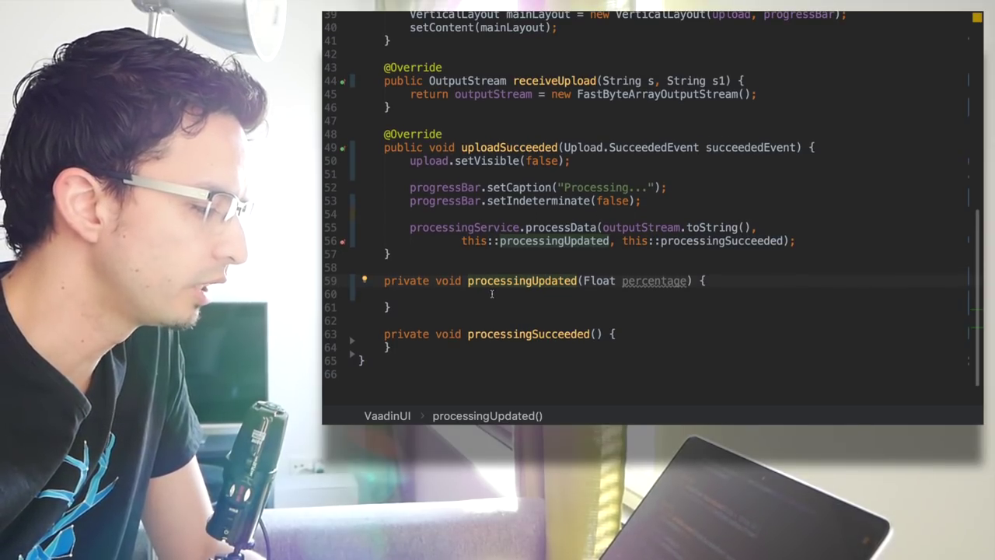
text(p)
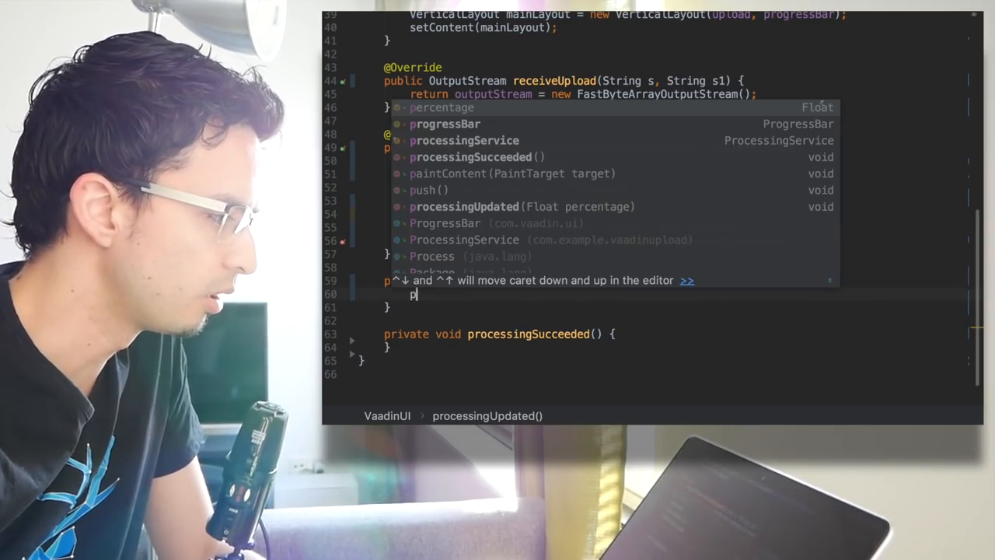
text(progressBar.set)
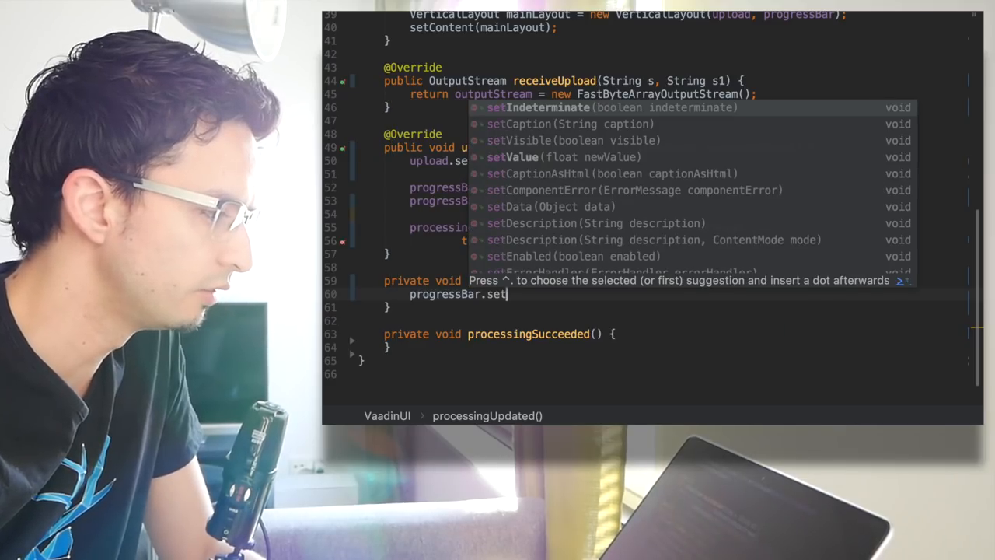
text(v)
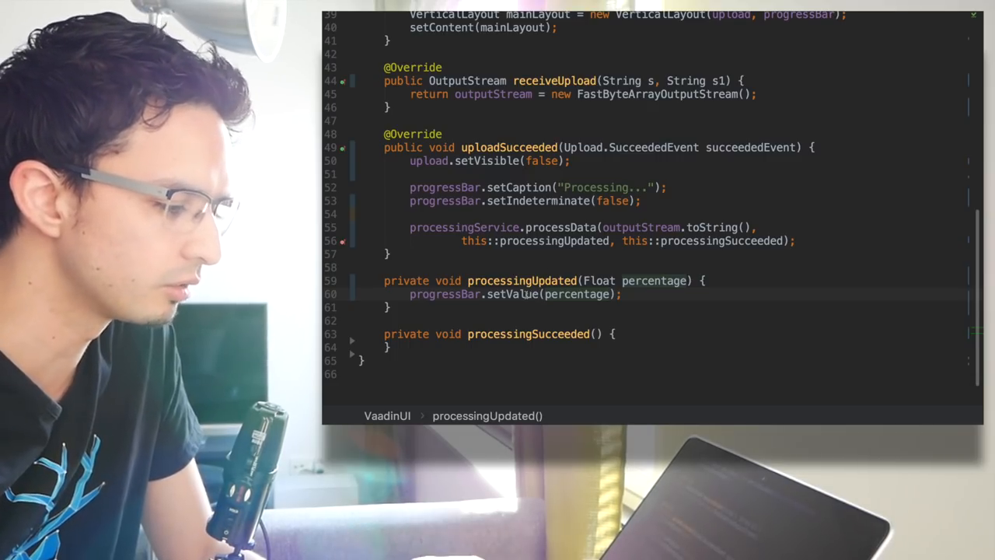
scroll(up, 3)
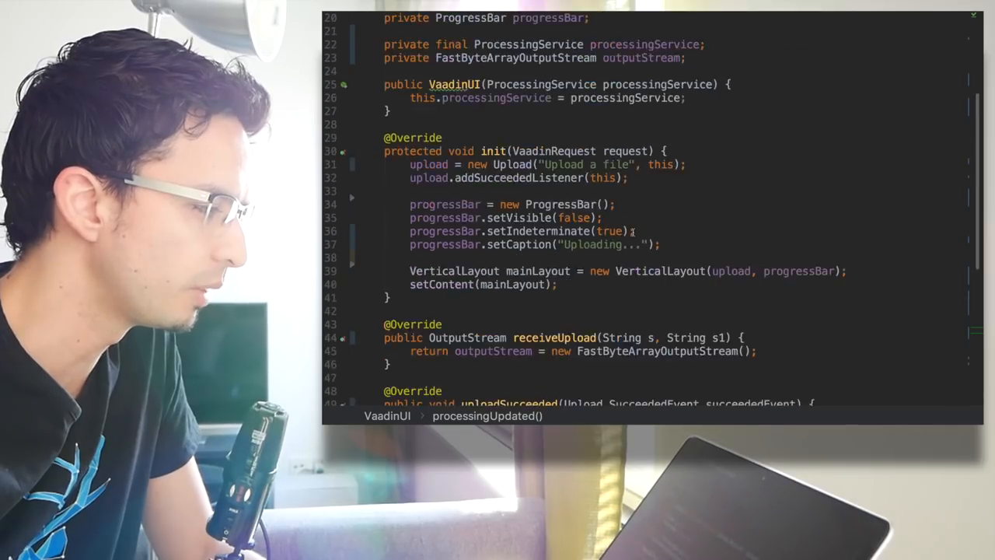
scroll(up, 3)
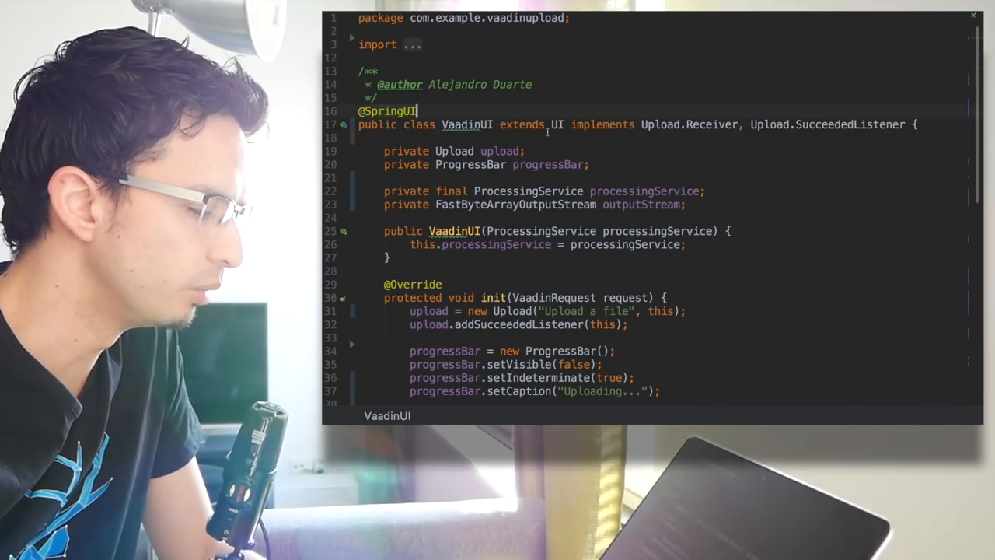
key(Return)
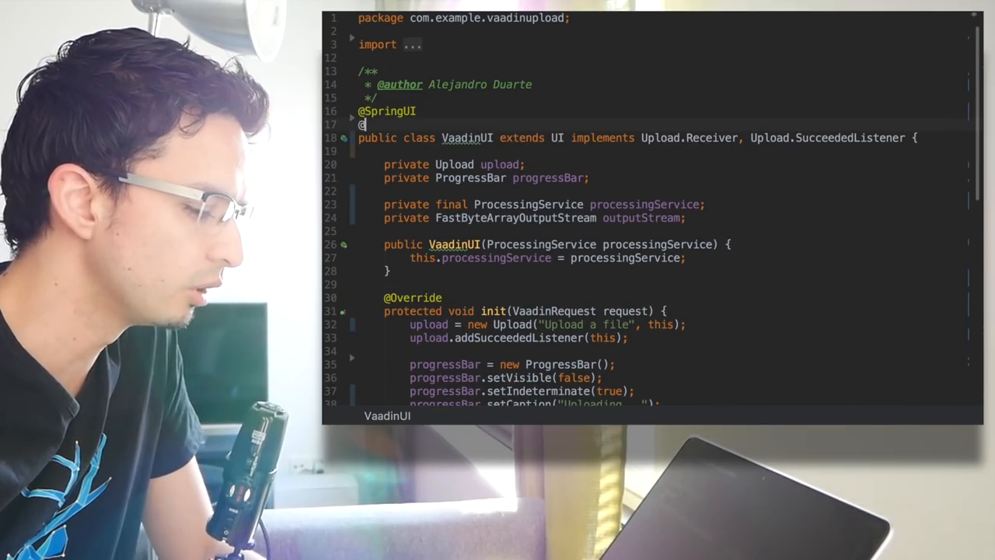
text(Push)
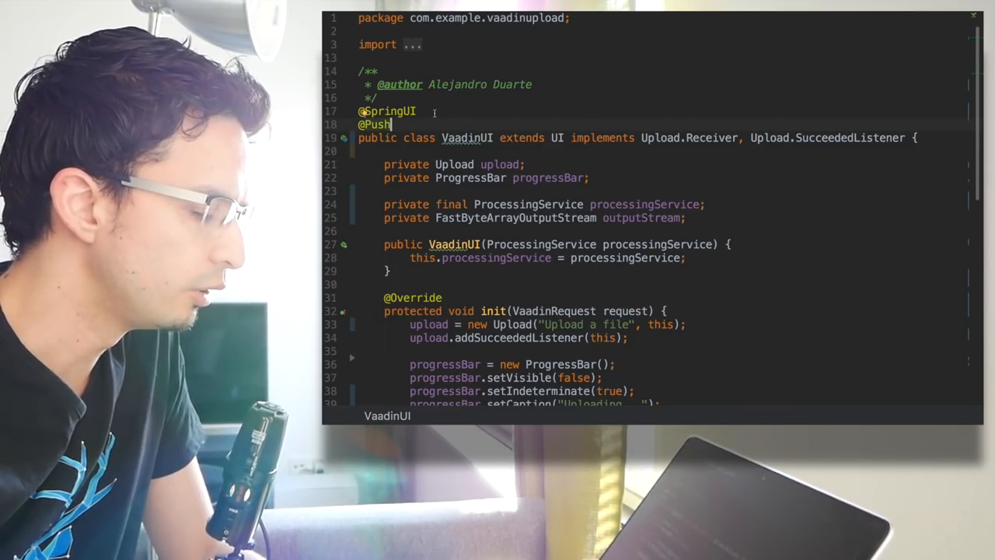
scroll(down, 3)
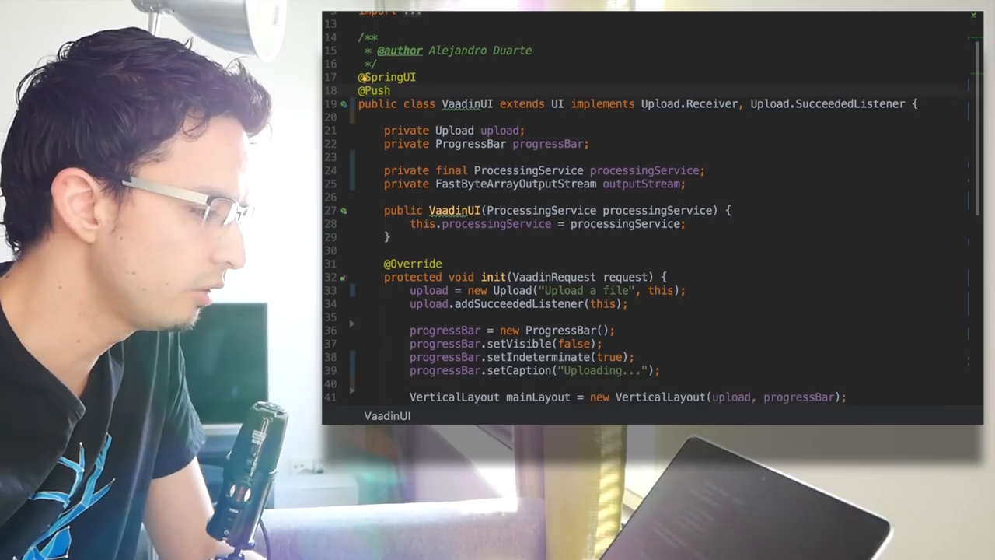
scroll(down, 3)
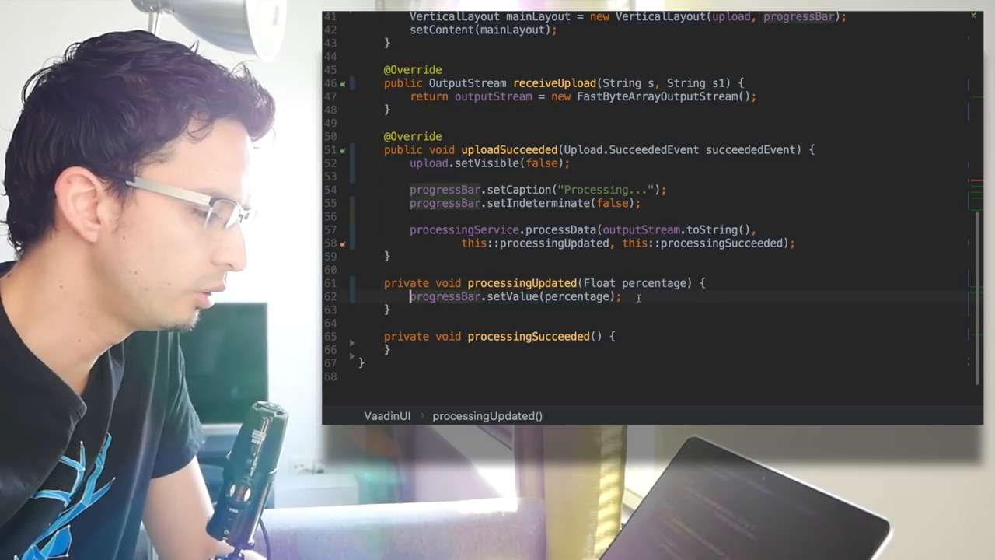
Wrap the setValue call in access(() -> progressBar.setValue(percentage));
text(aa)
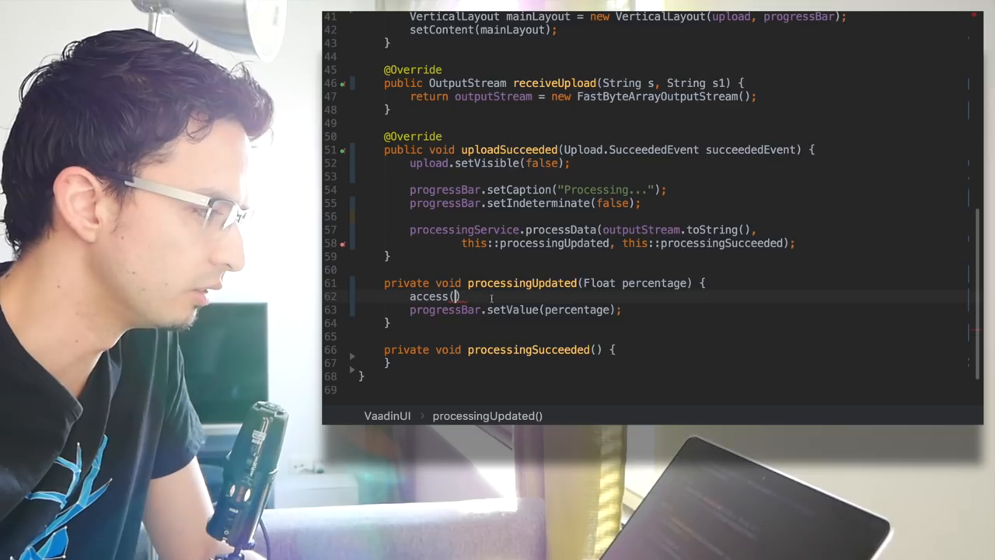
scroll(up, 3)
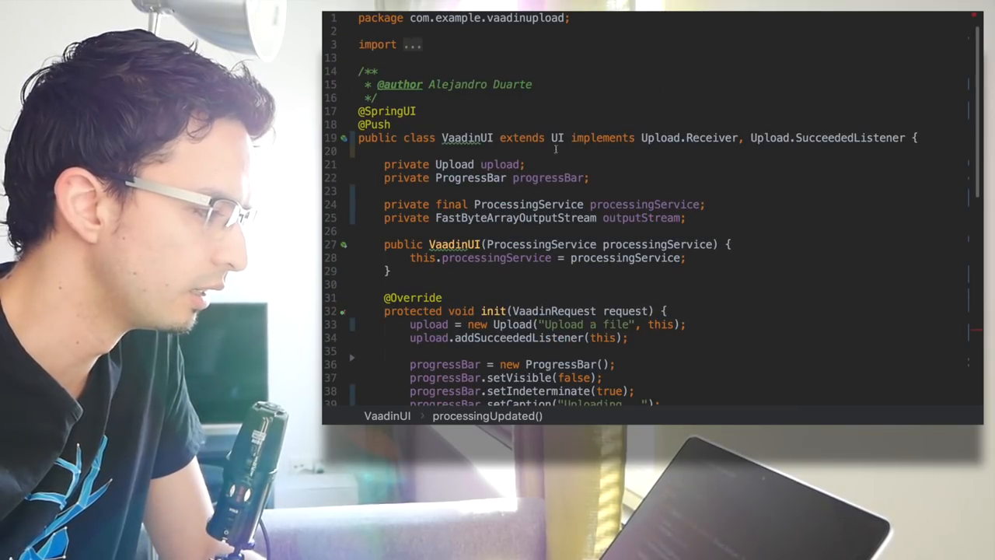
scroll(down, 3)
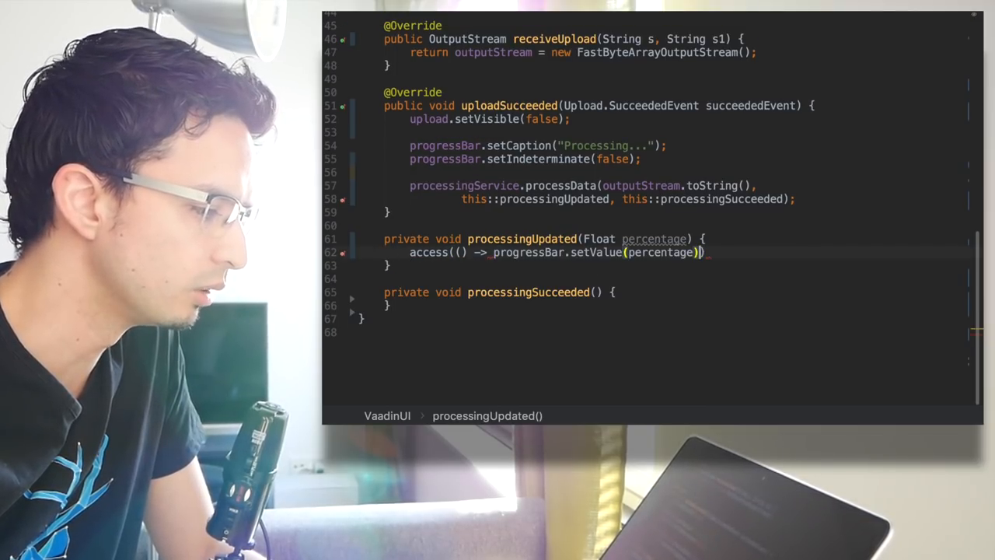
text(;)
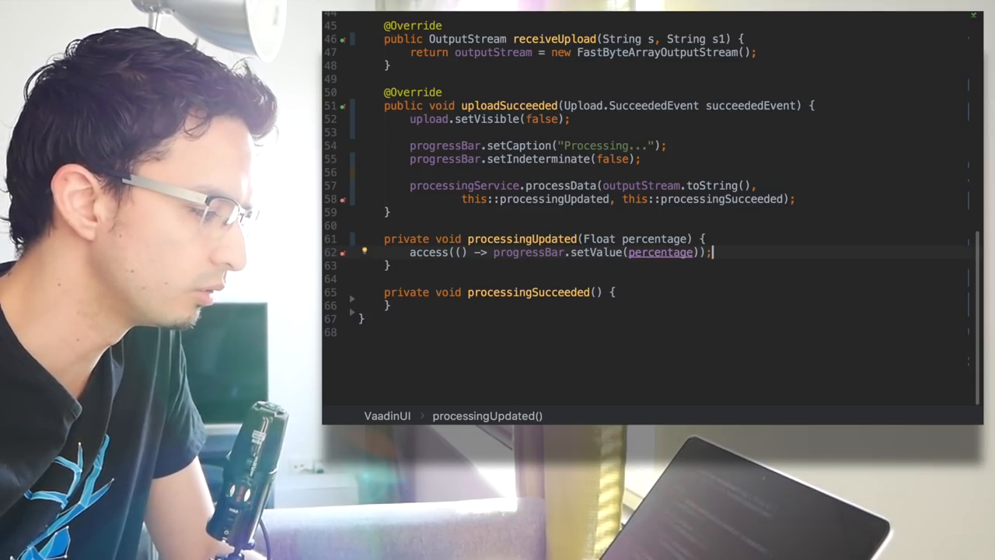
click(614, 292)
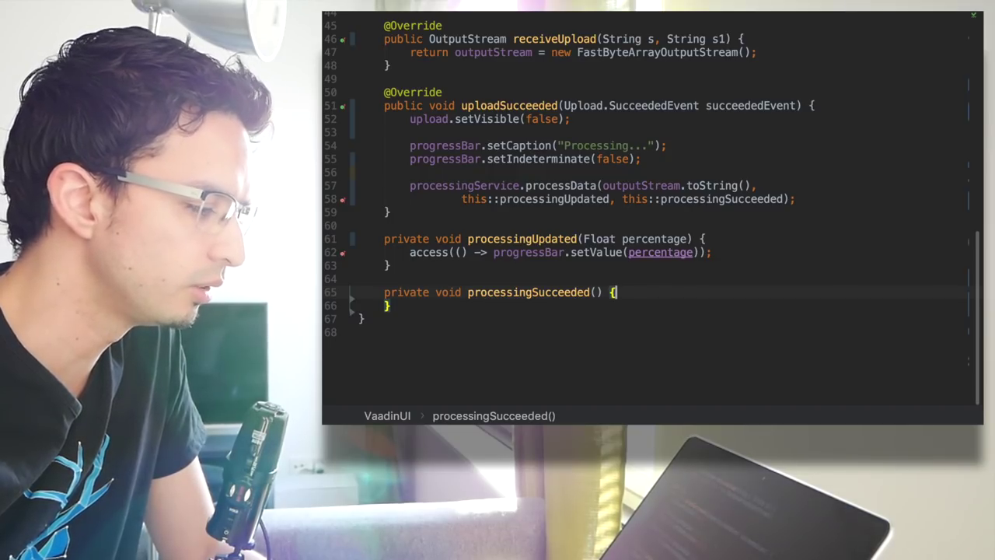
Write access(() -> { progressBar.setVisible(false); Notification.show("Don!"); }) in processingSucceeded
text(access(() -> {)
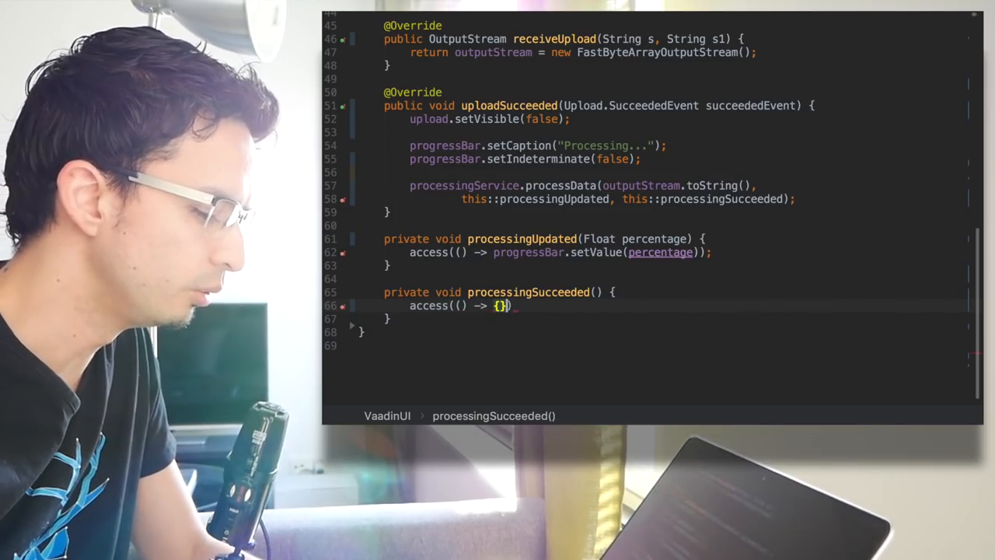
key(enter)
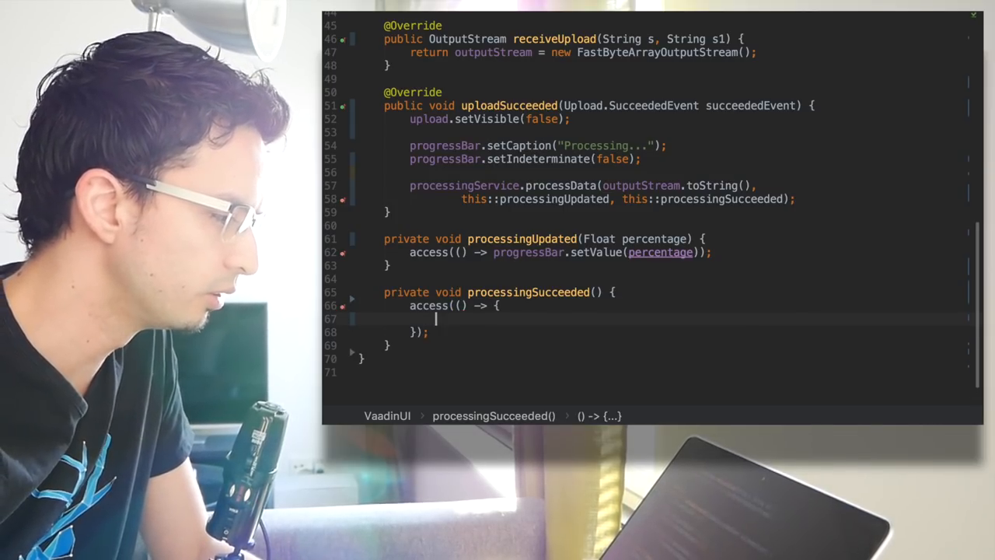
text(progressBar.setVisible(false);)
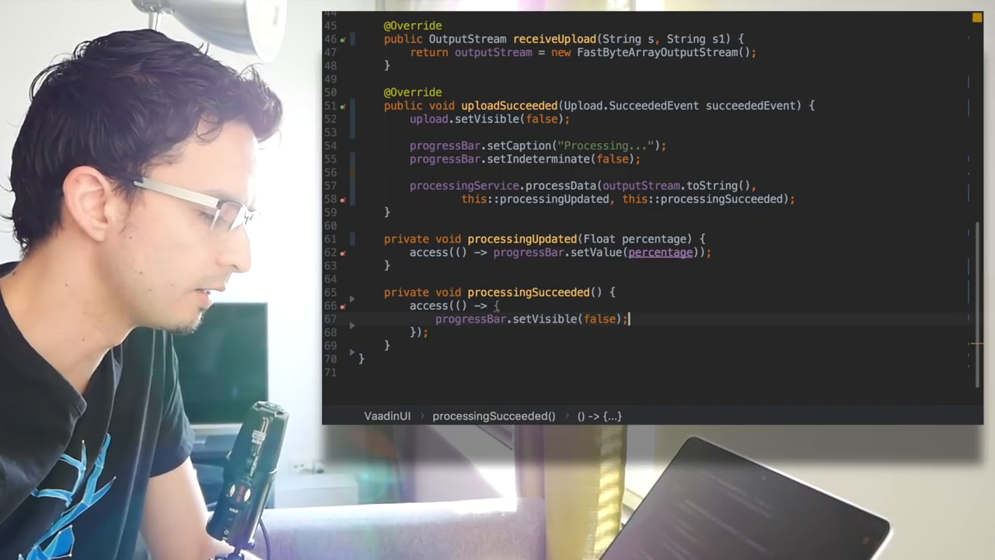
text(No)
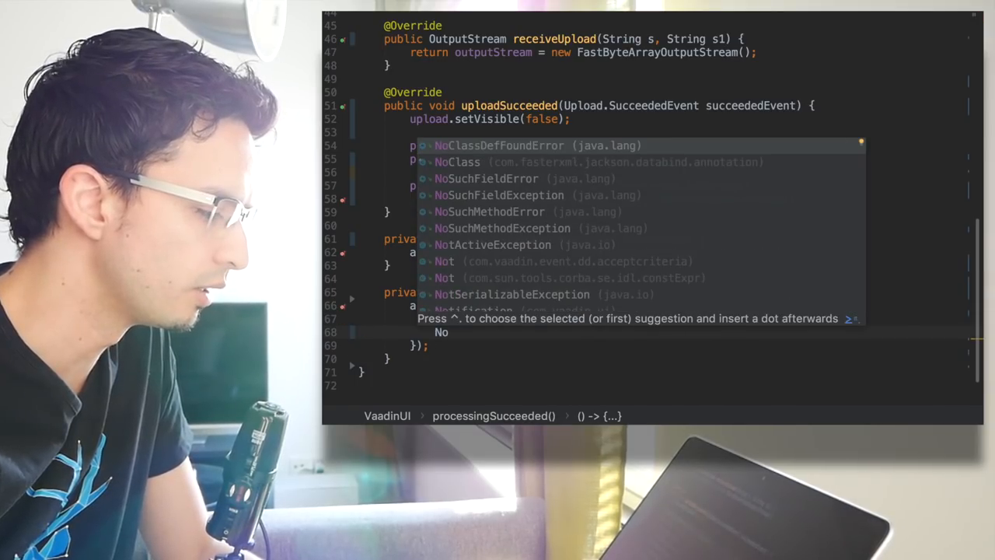
text(tification.show();)
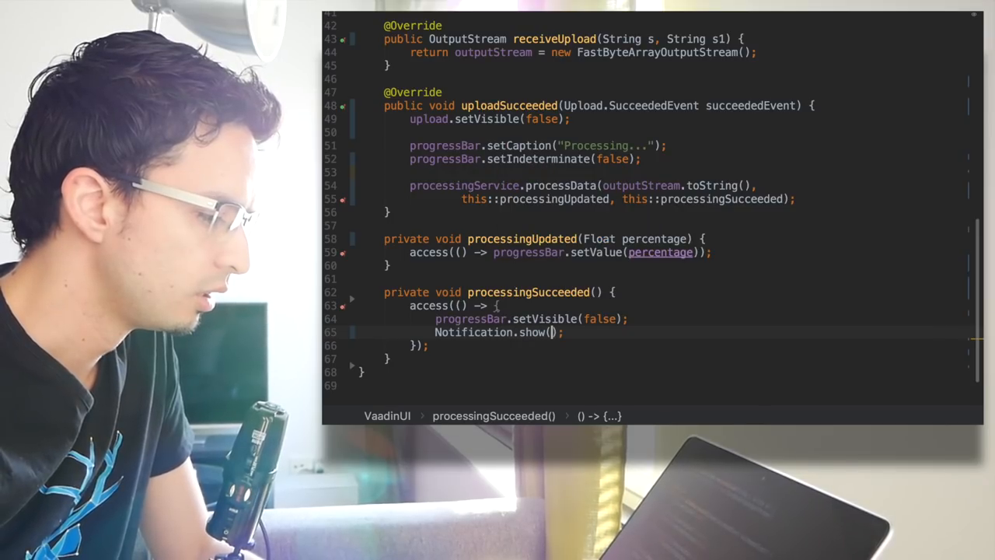
text("Don!")
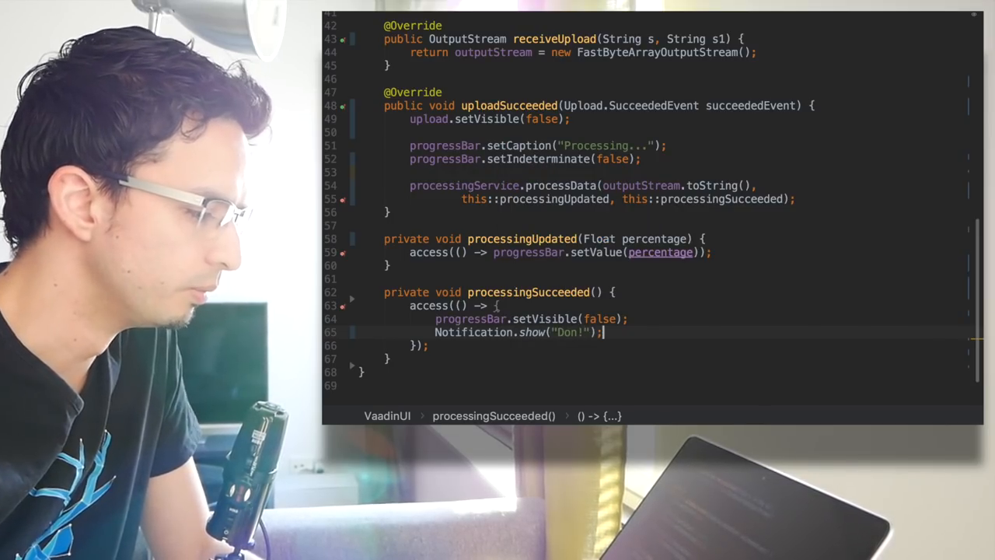
text(e)
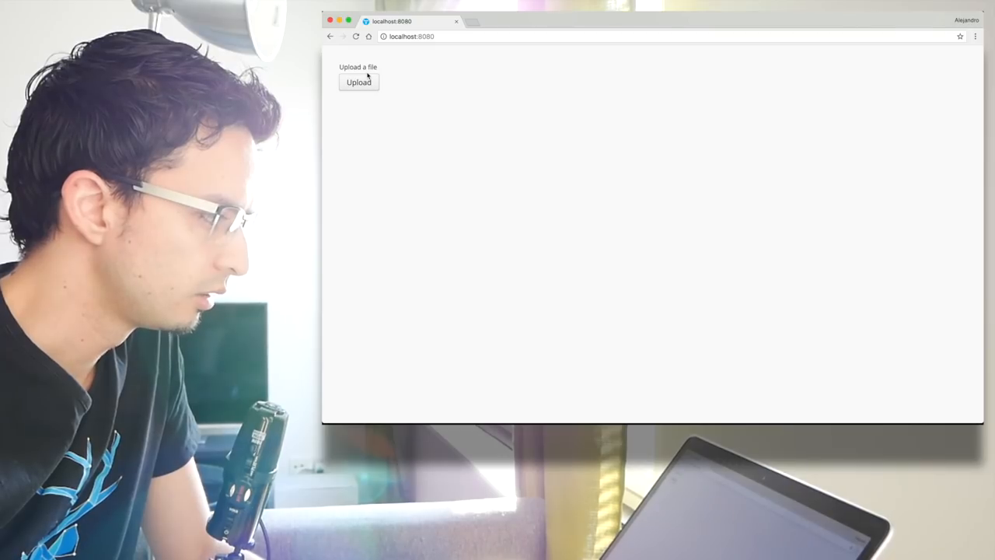
Bring up the file chooser from the Upload button, then dismiss it without uploading
click(358, 81)
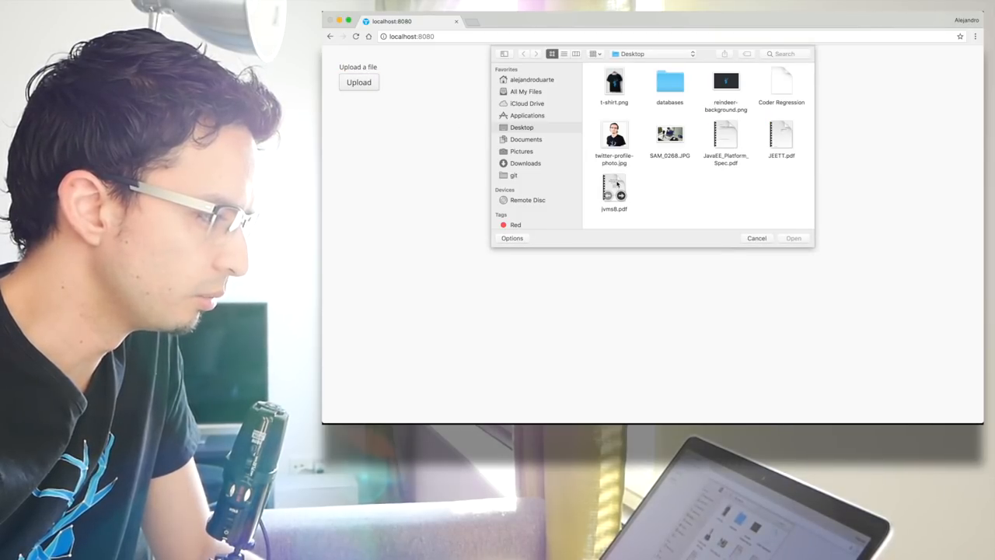
click(755, 238)
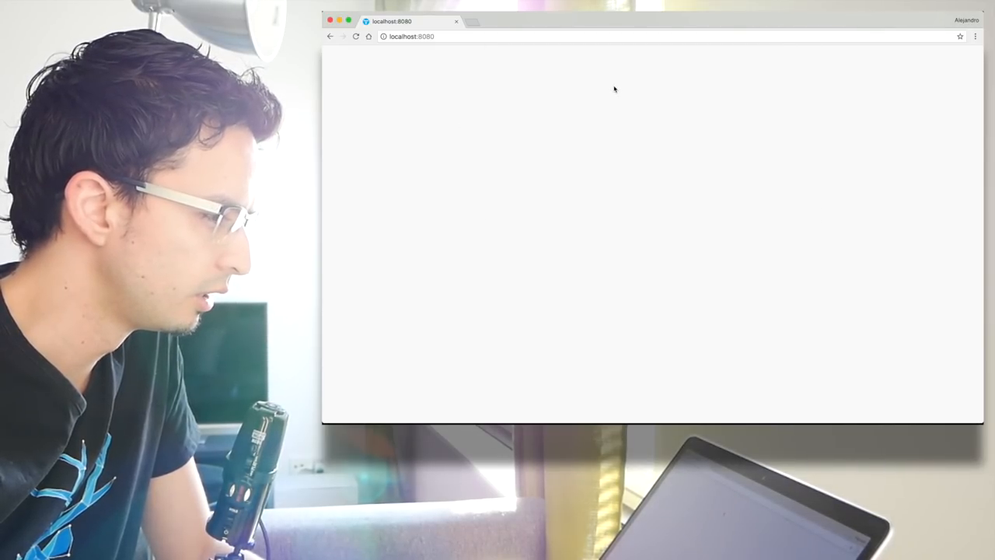
mouse_move(643, 236)
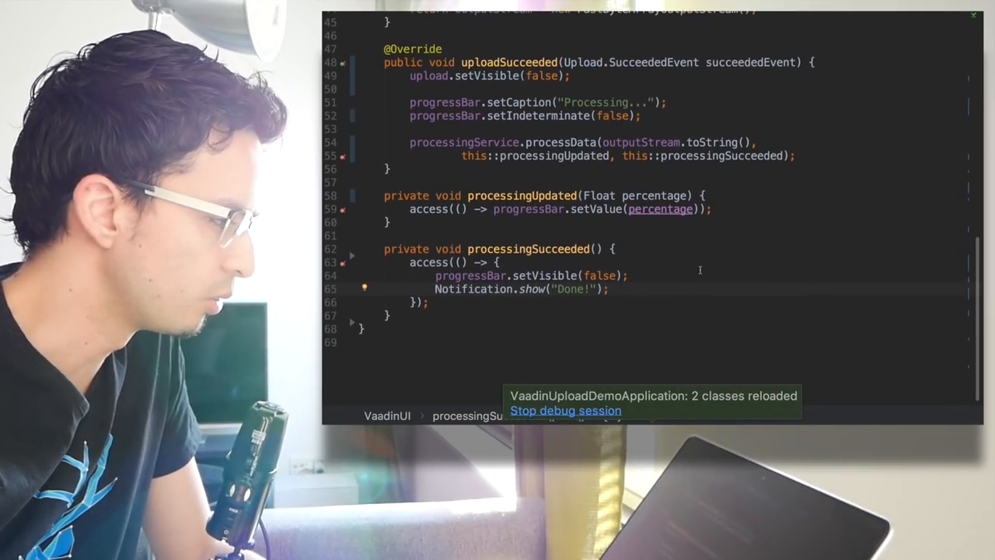
scroll(up, 3)
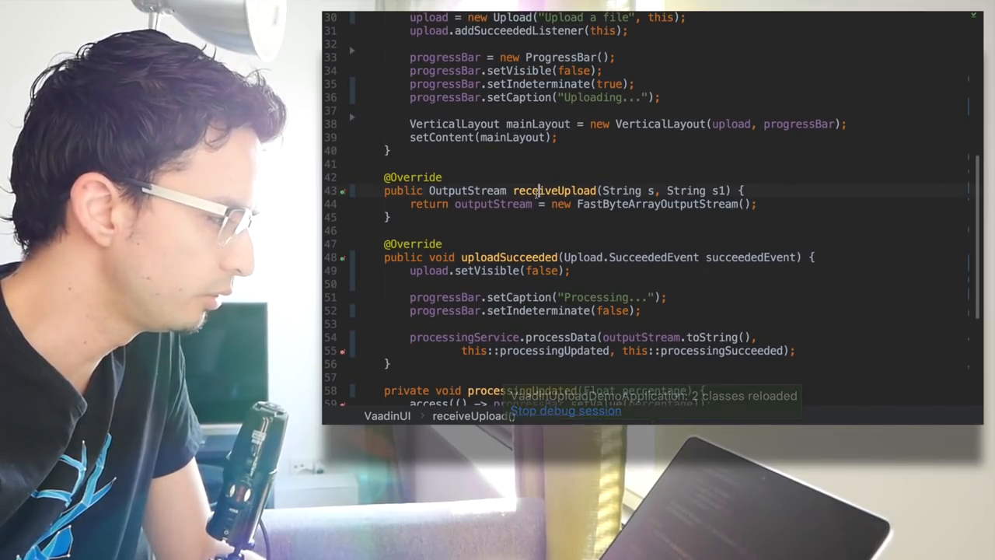
text(pr)
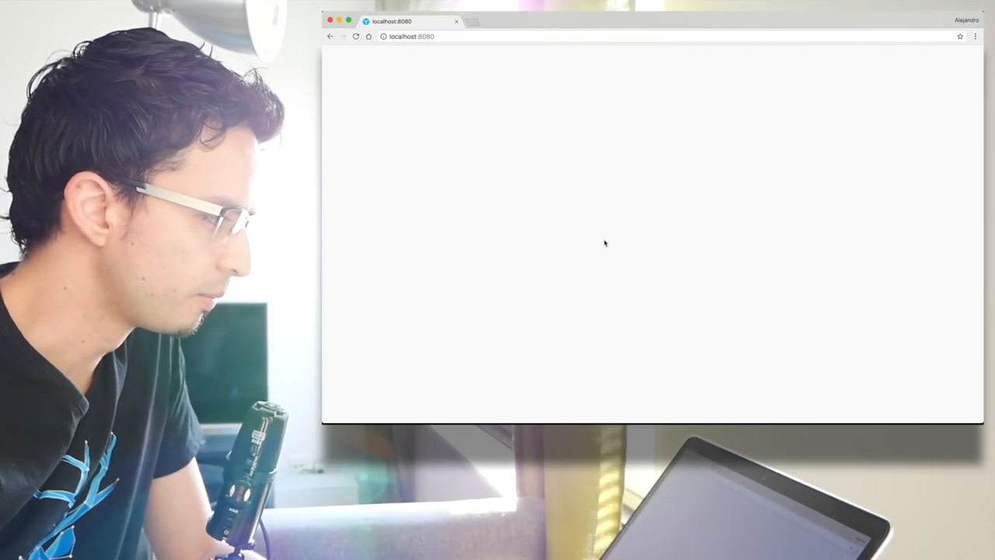
Upload a chosen file so the Processing... progress bar starts advancing
click(358, 82)
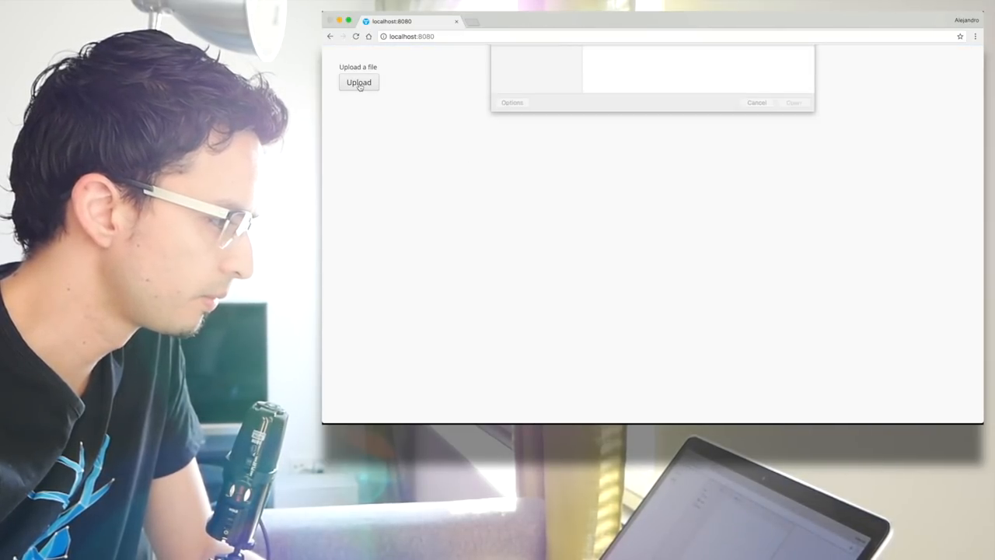
click(756, 103)
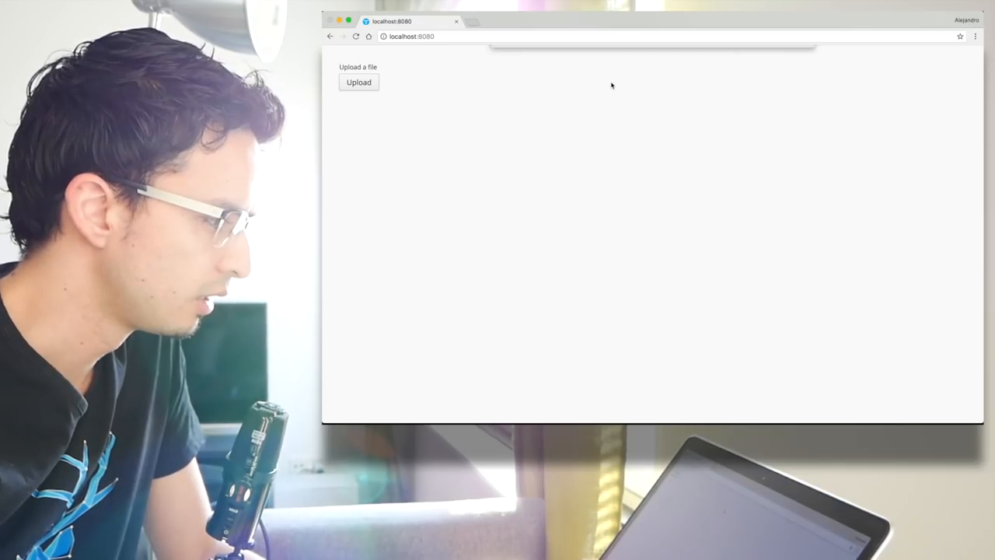
click(358, 80)
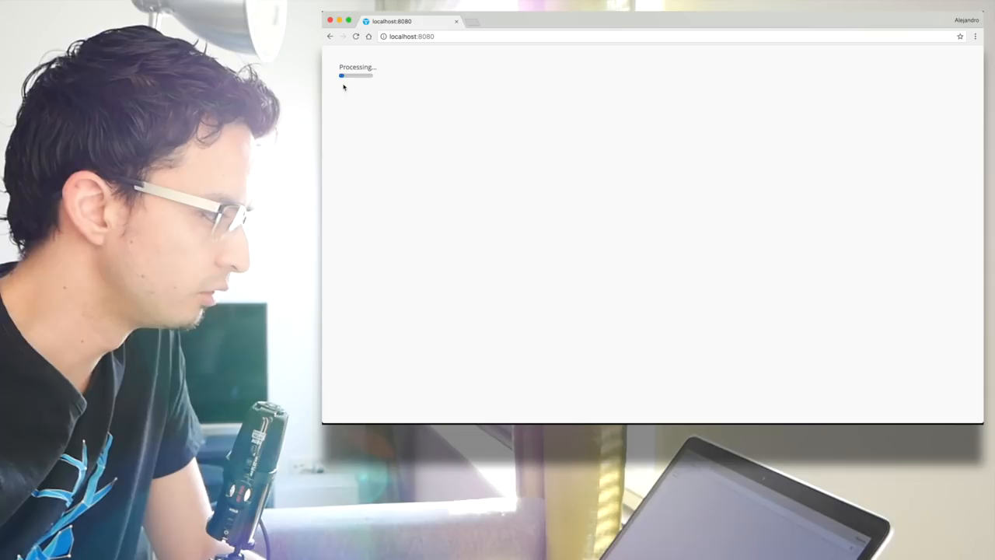
mouse_move(351, 97)
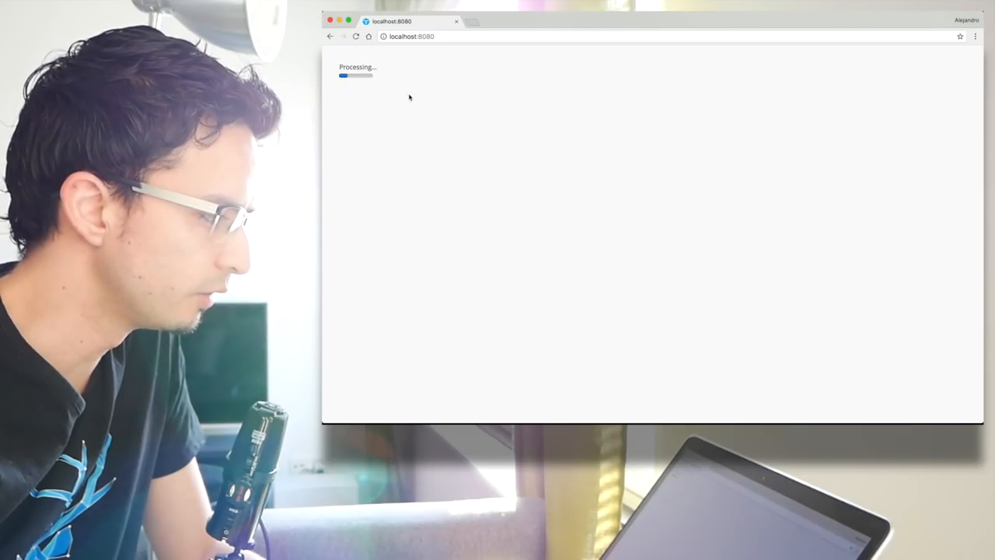
mouse_move(417, 115)
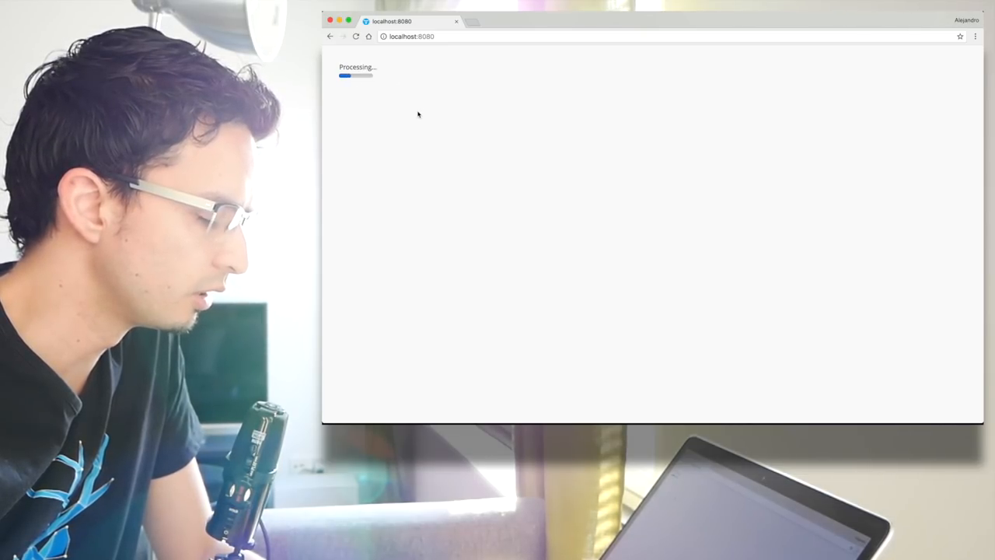